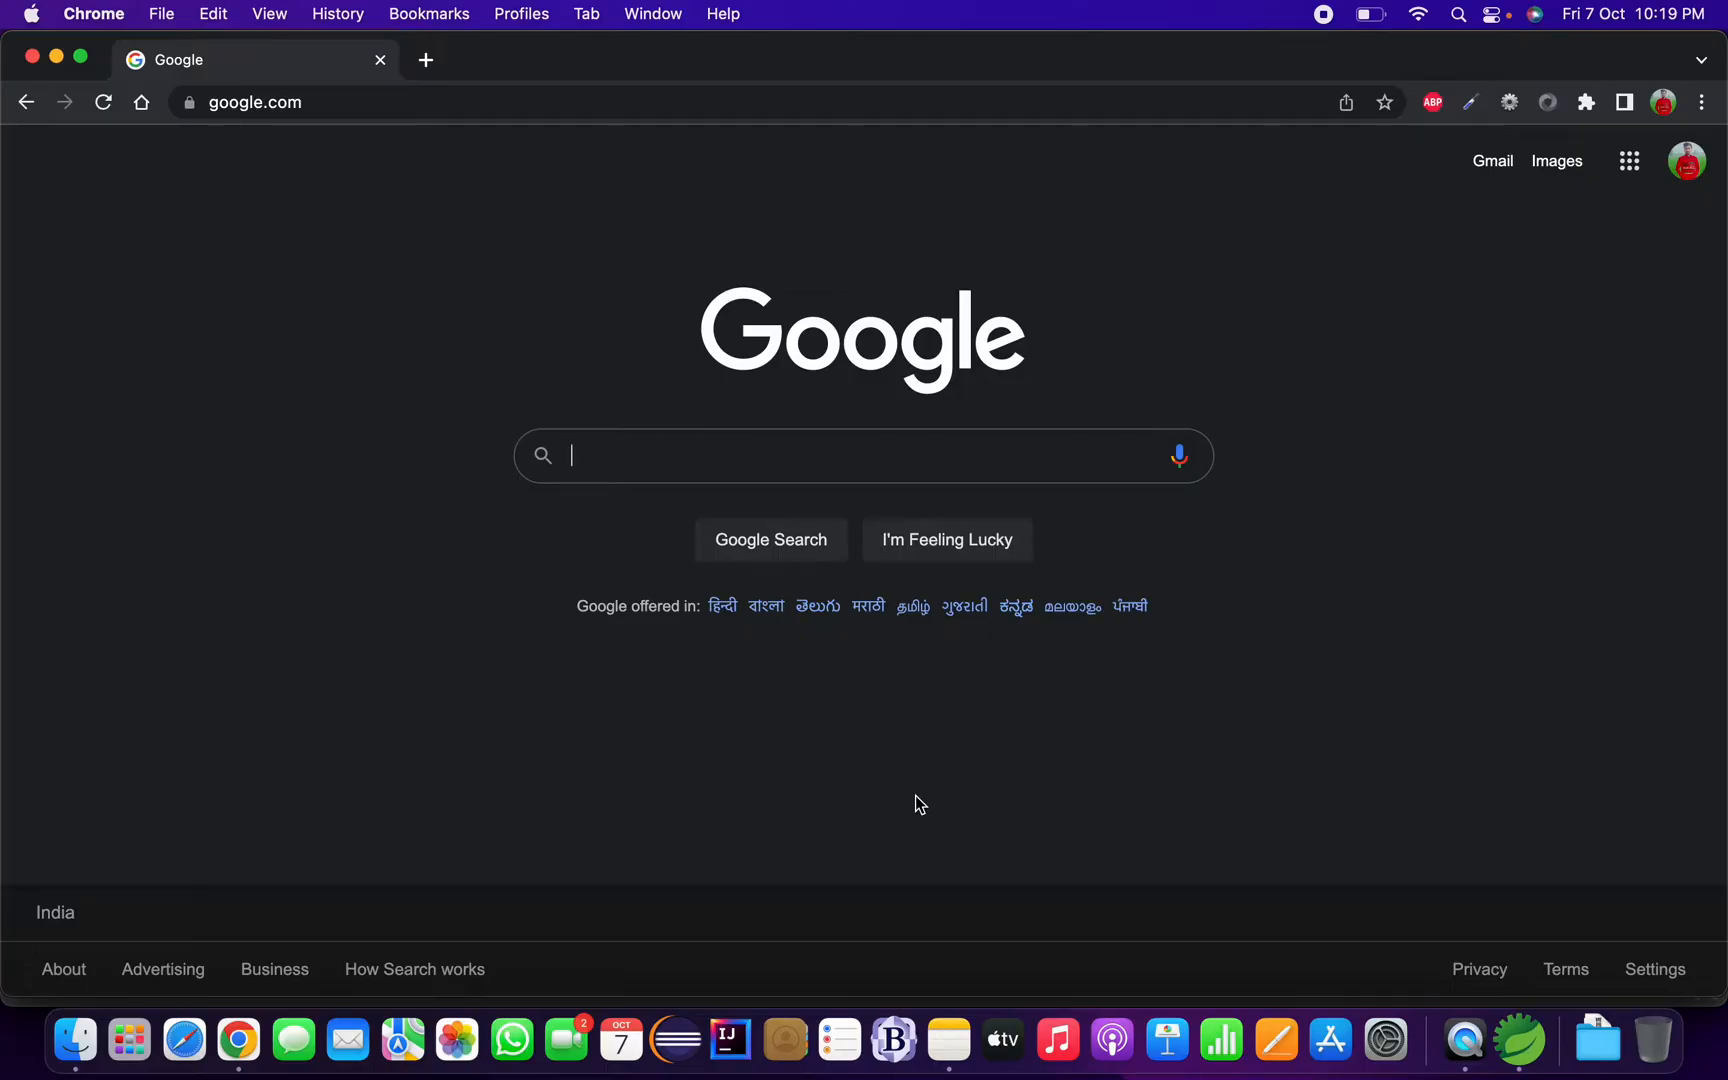
Search Google for 'apache maven download'.
type("apache maven d")
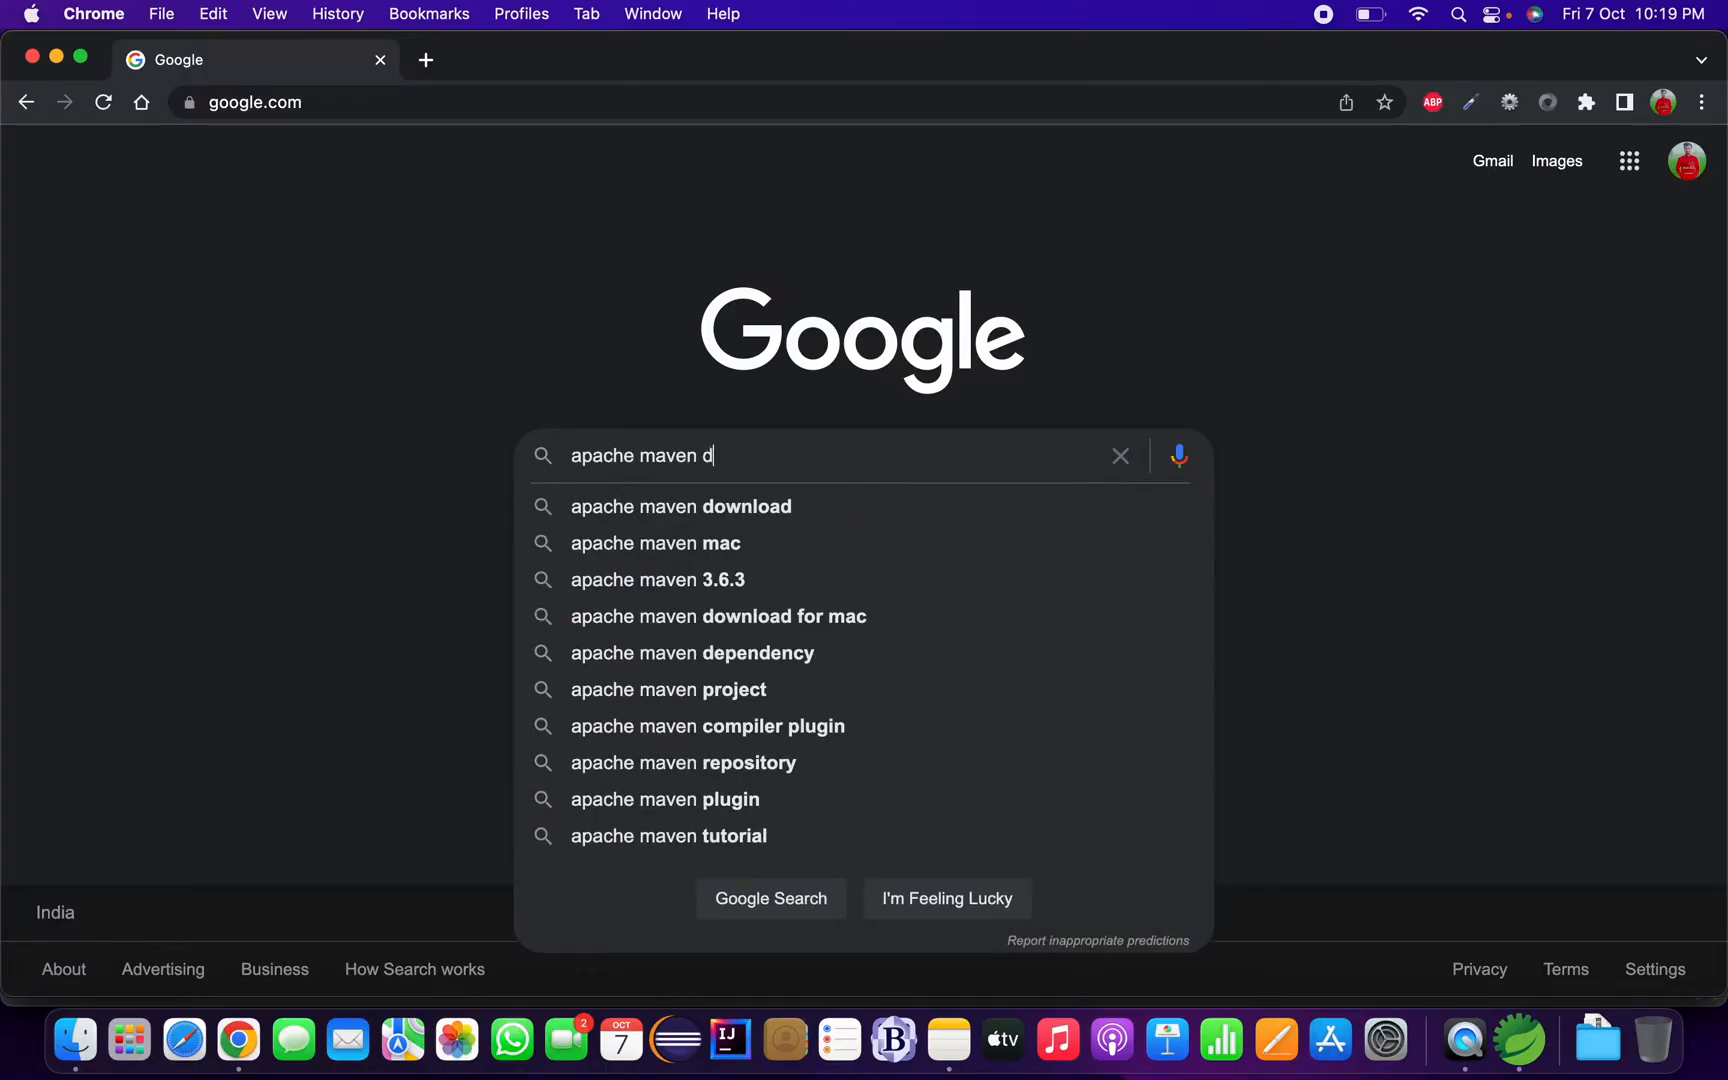
type("ownload")
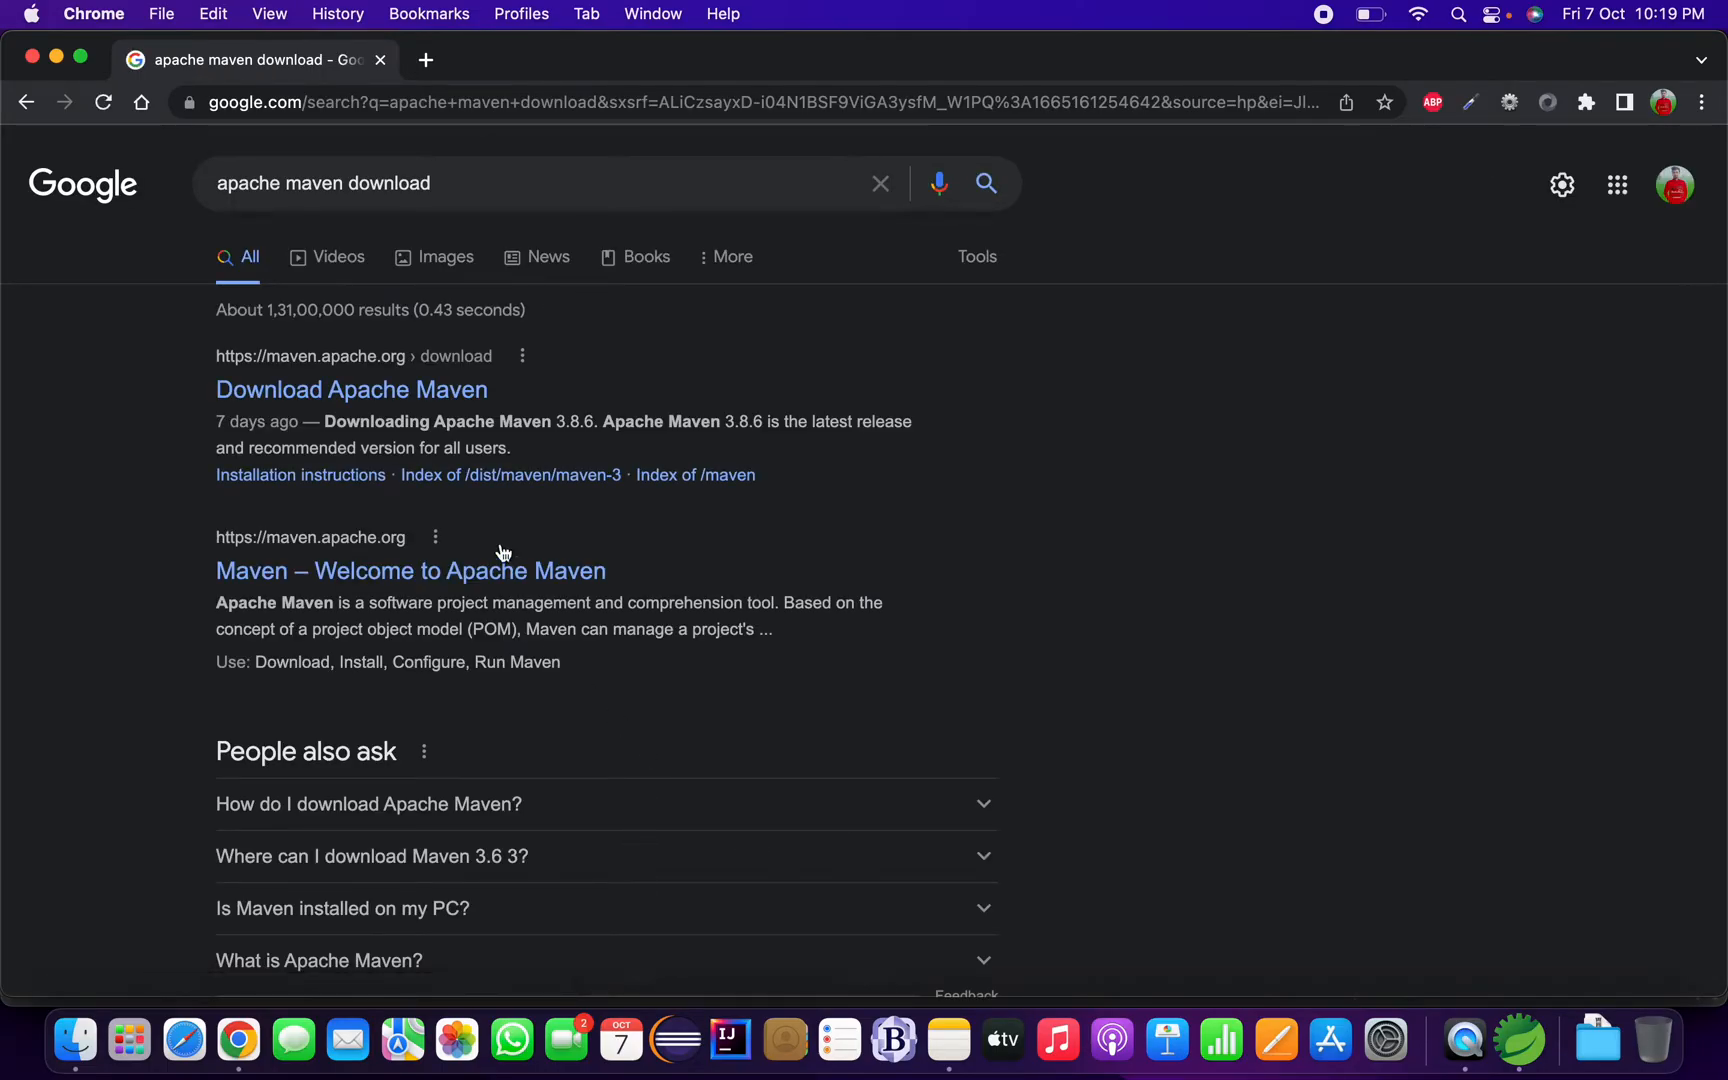
mouse_move(321, 361)
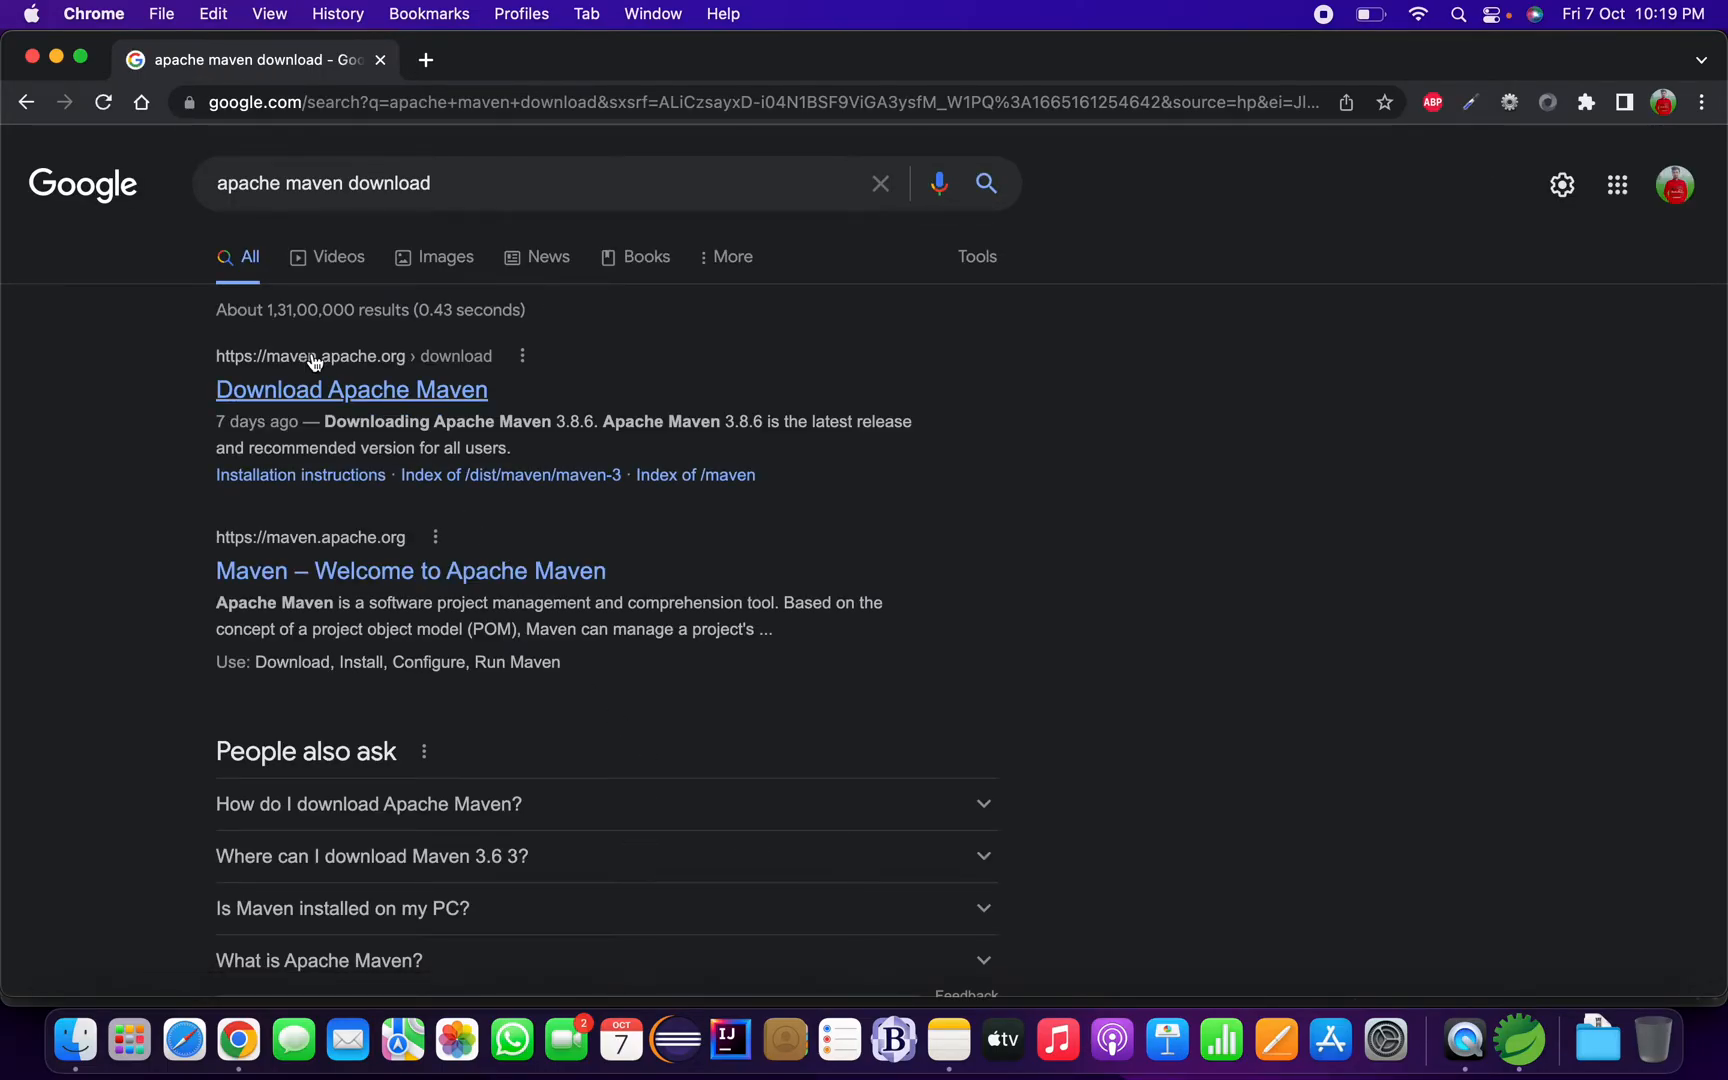
mouse_move(443, 410)
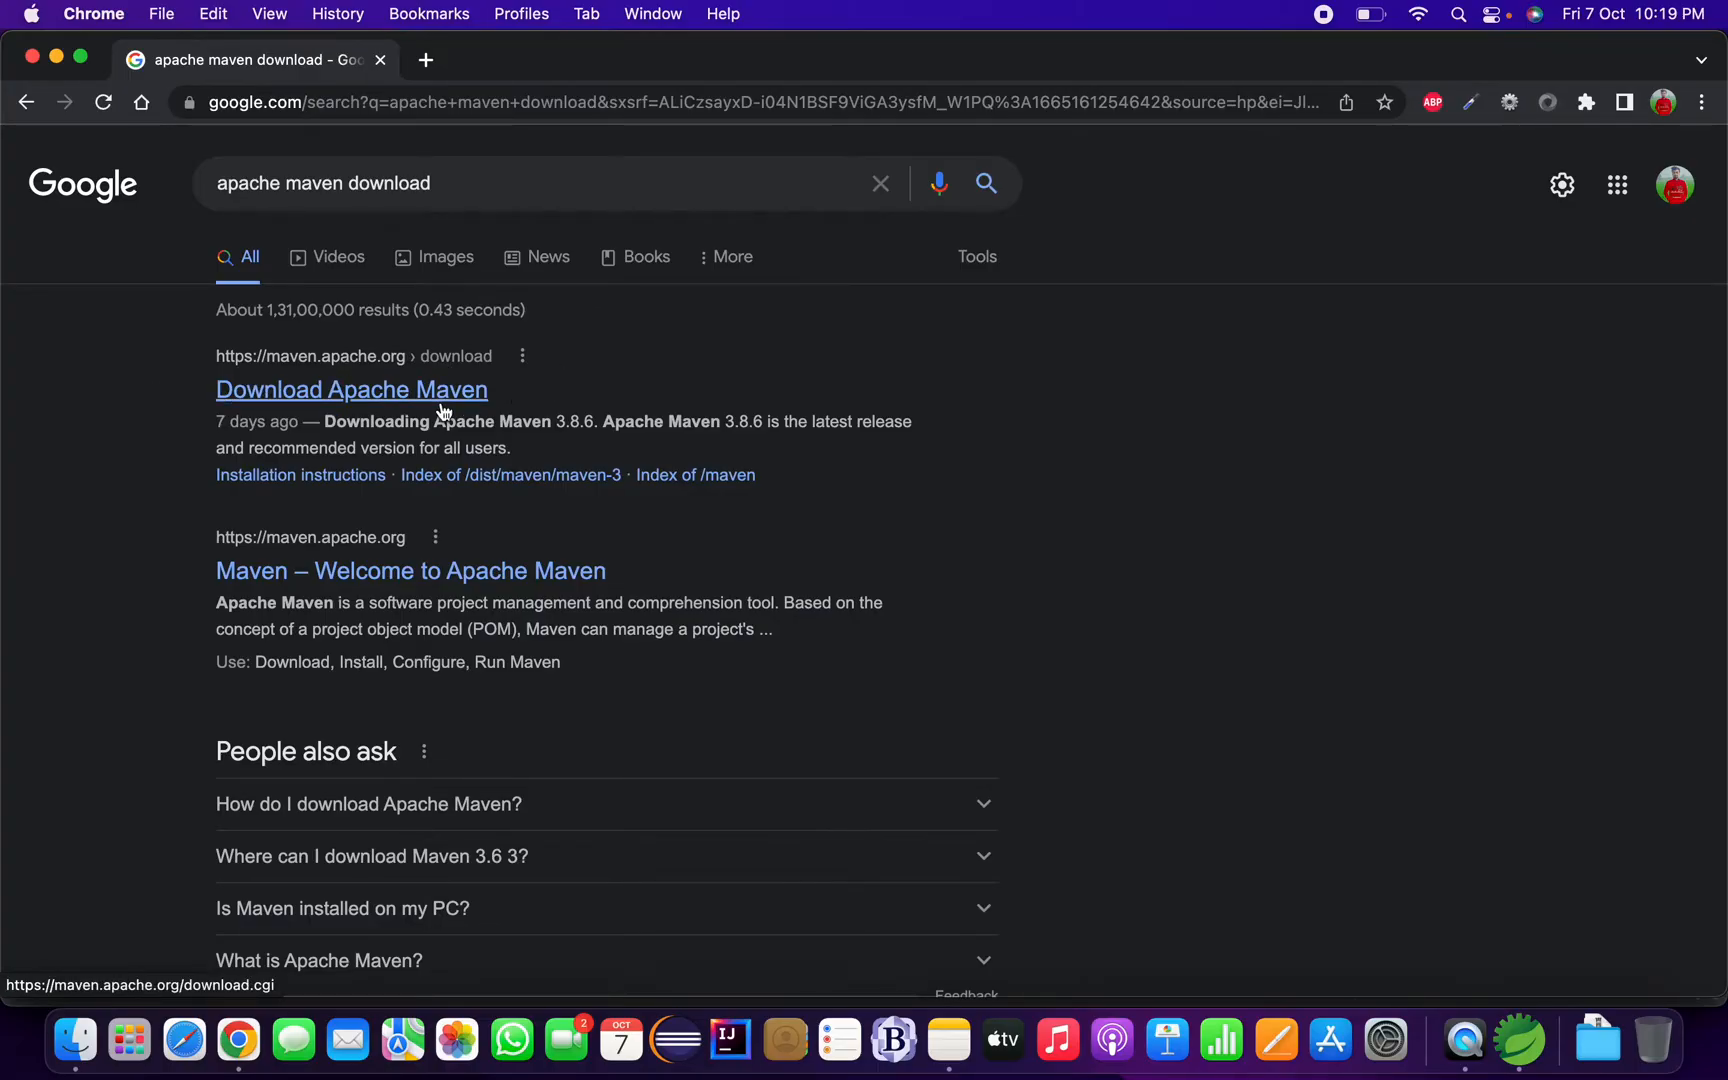
mouse_move(347, 378)
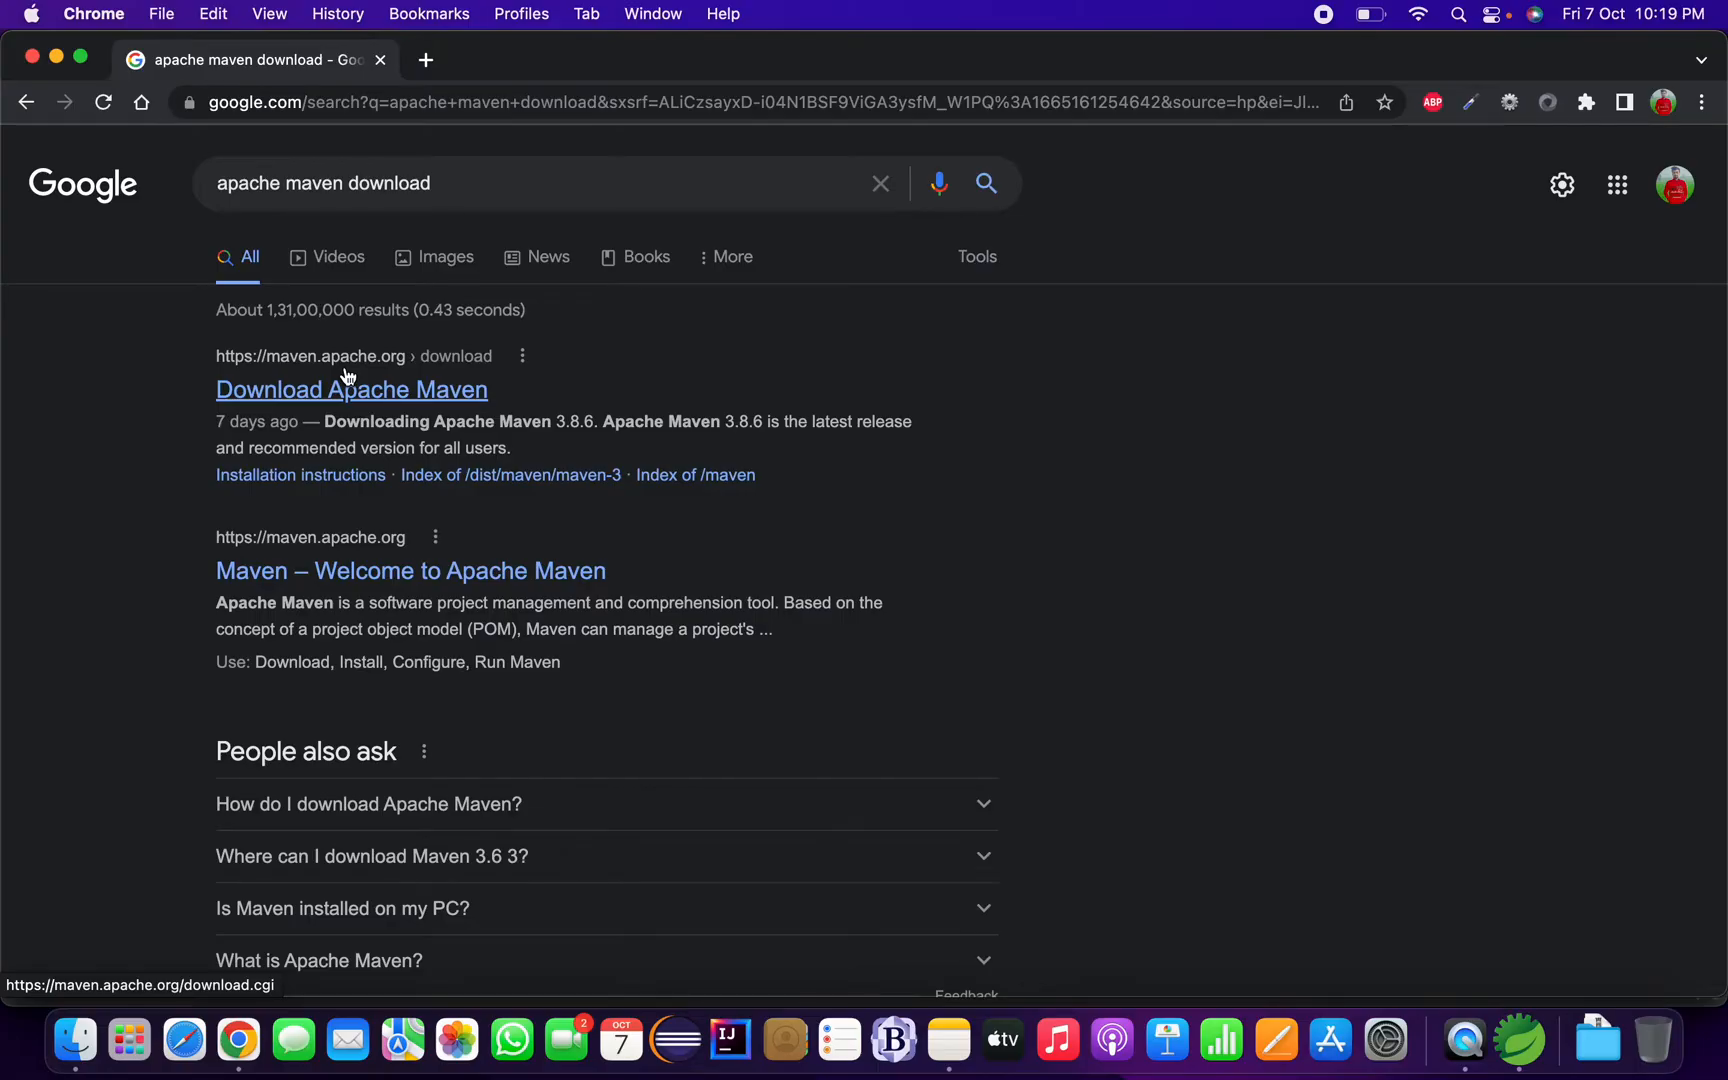
Download apache-maven-3.8.6-bin.zip from the Download Apache Maven page's Files section.
left_click(350, 389)
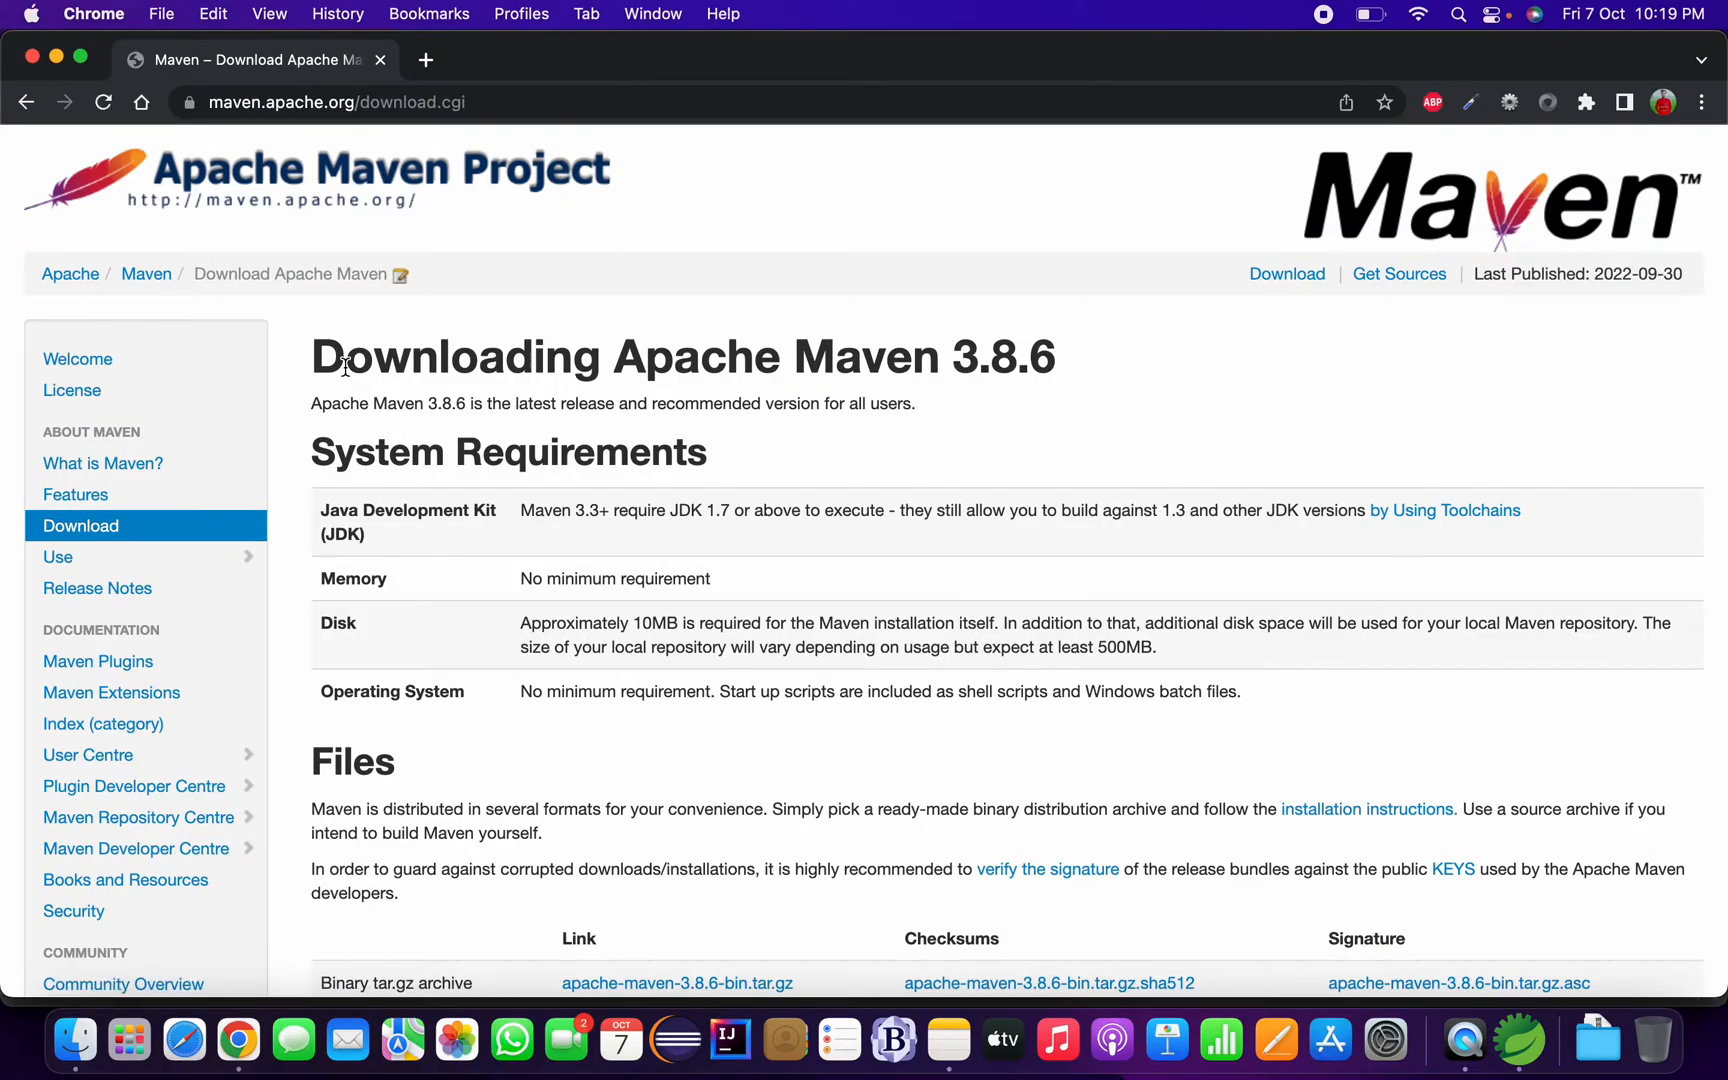
scroll("down", 3)
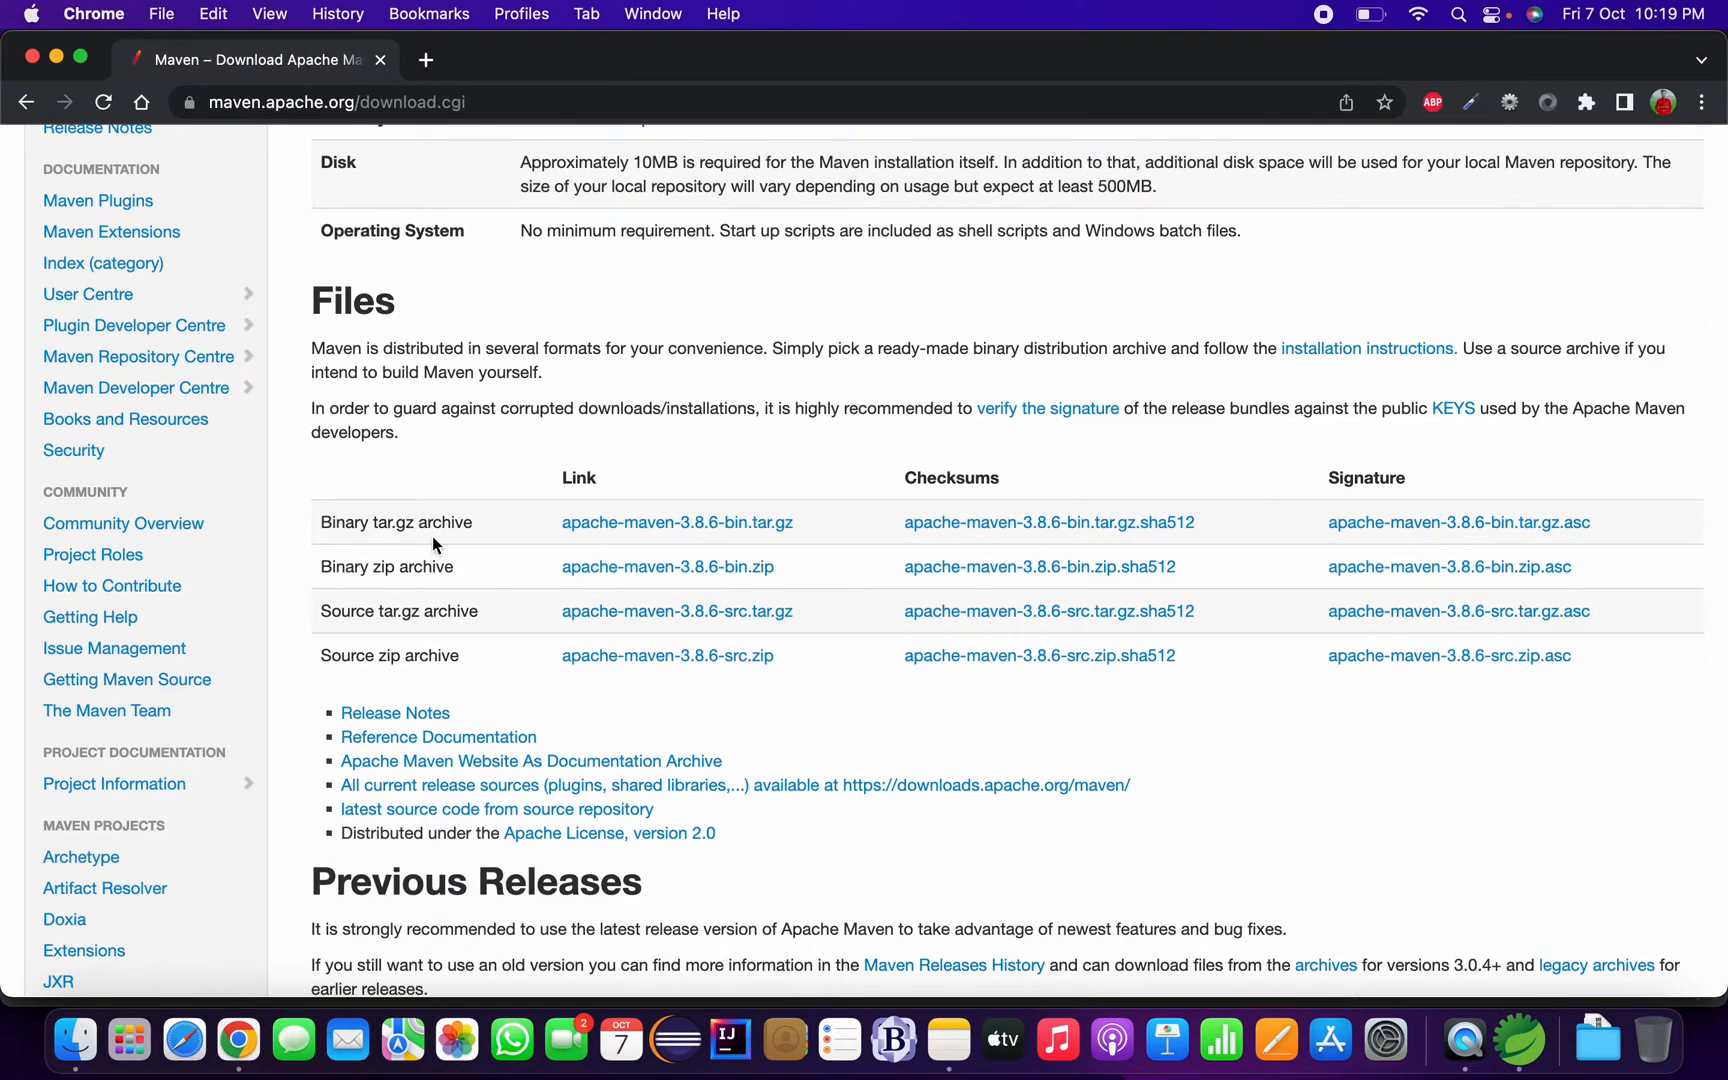
mouse_move(527, 639)
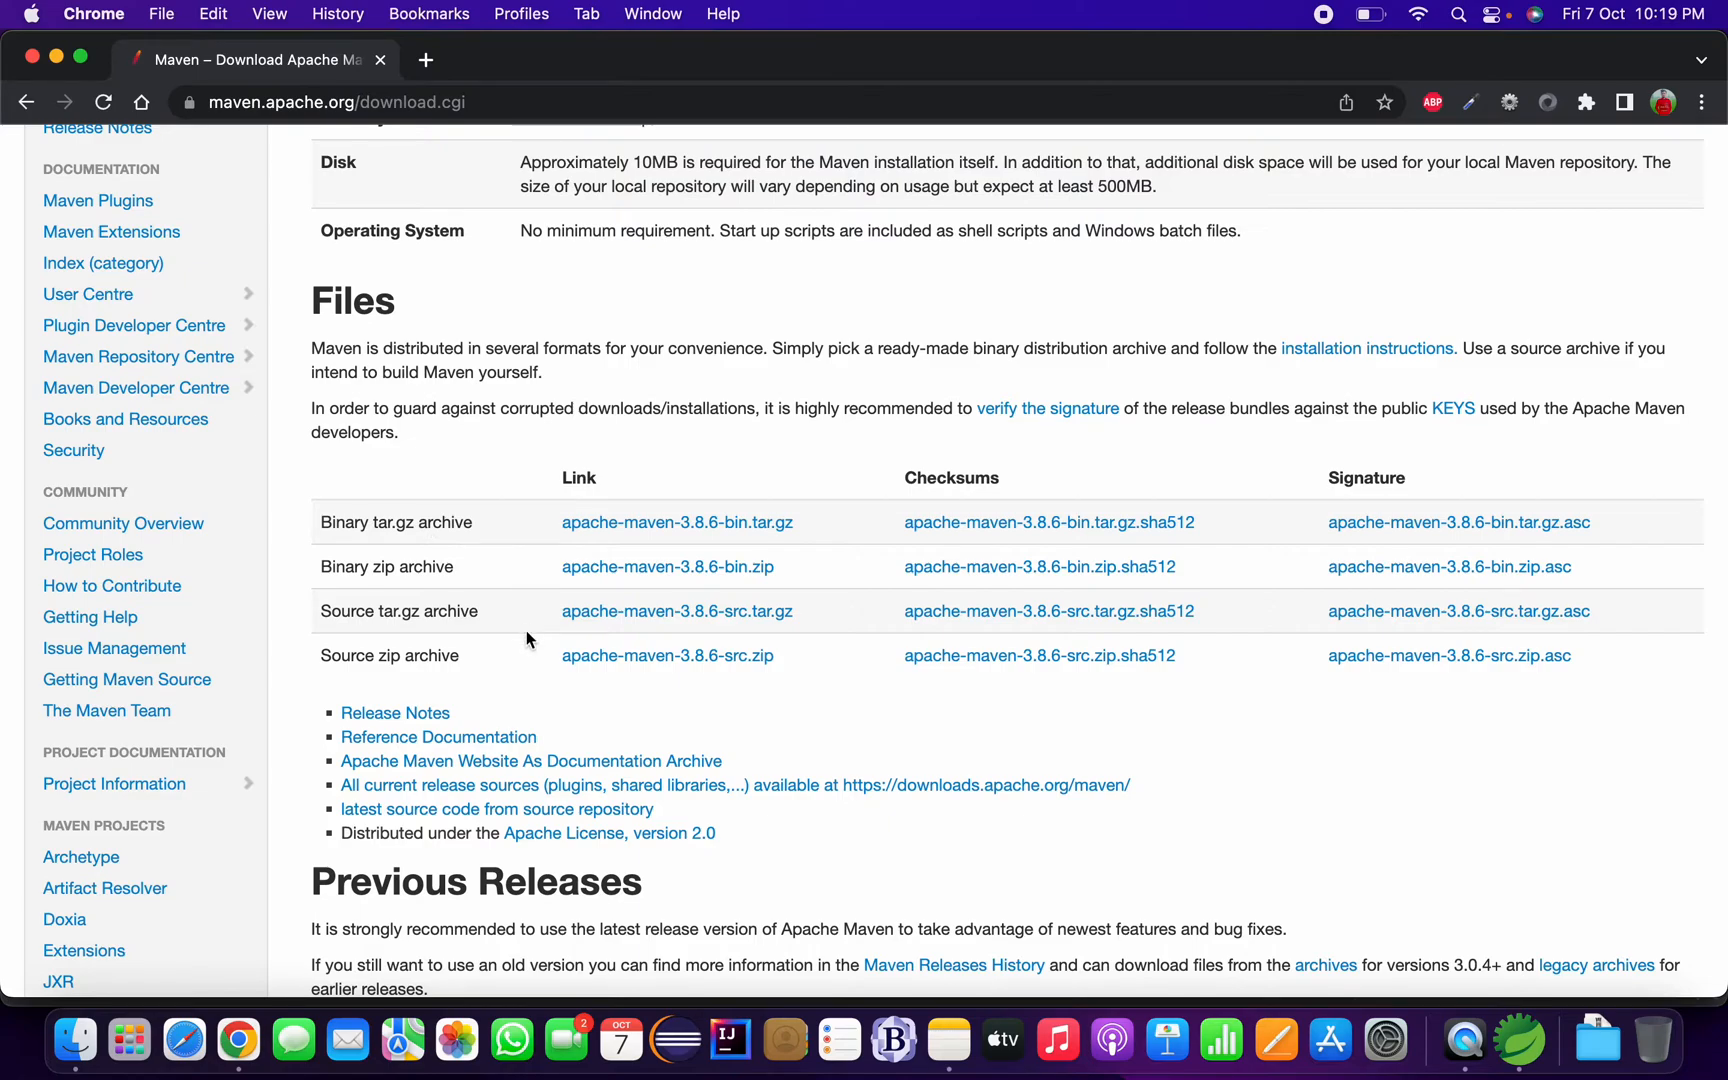
mouse_move(646, 585)
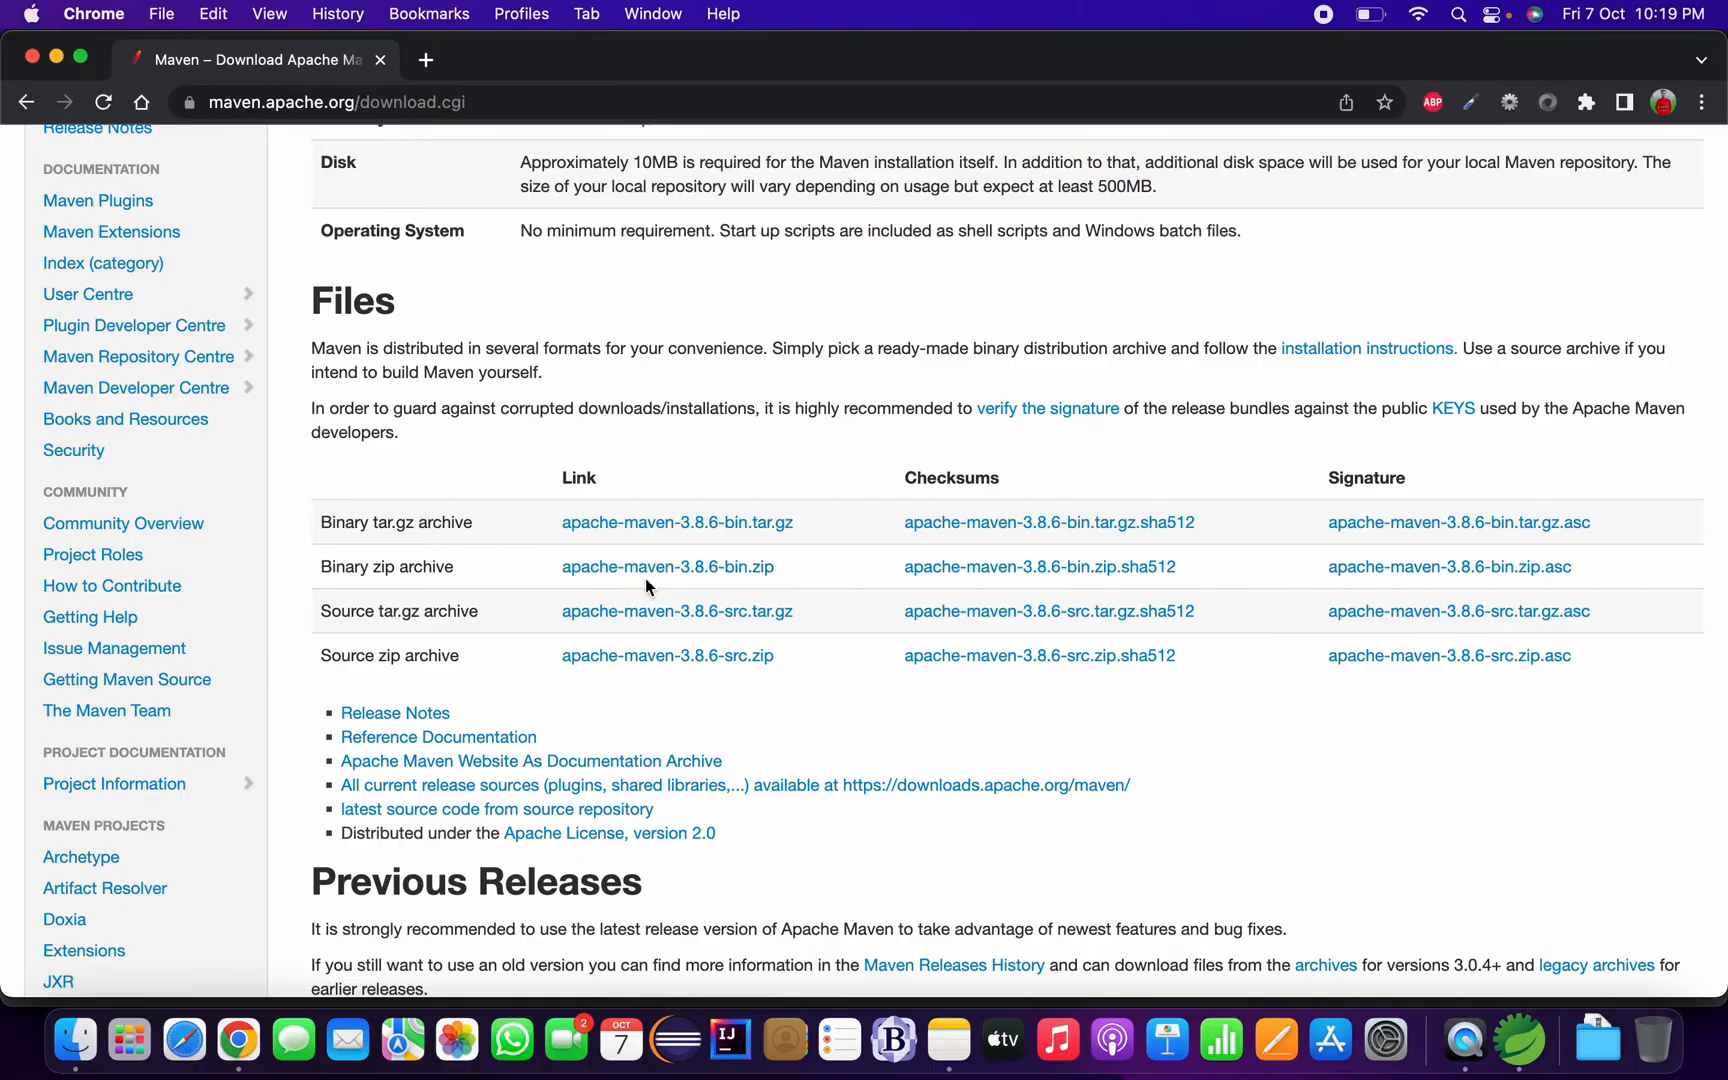
mouse_move(667, 566)
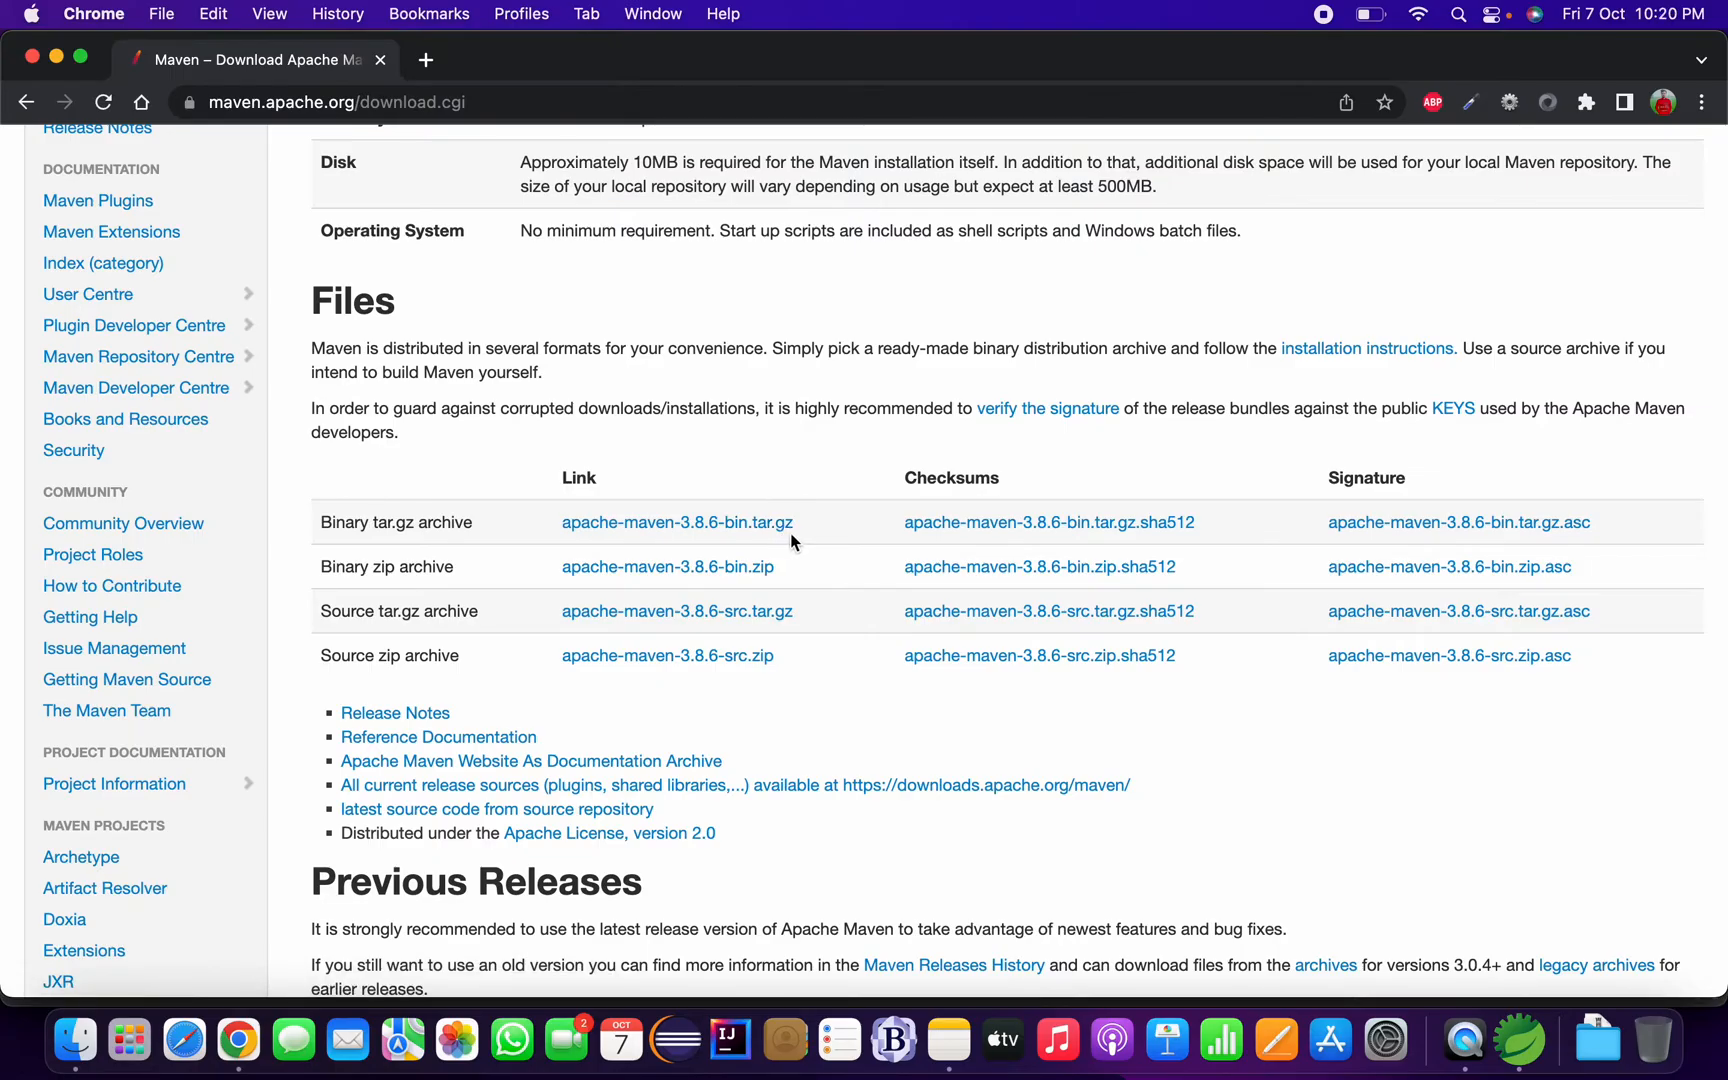
mouse_move(777, 548)
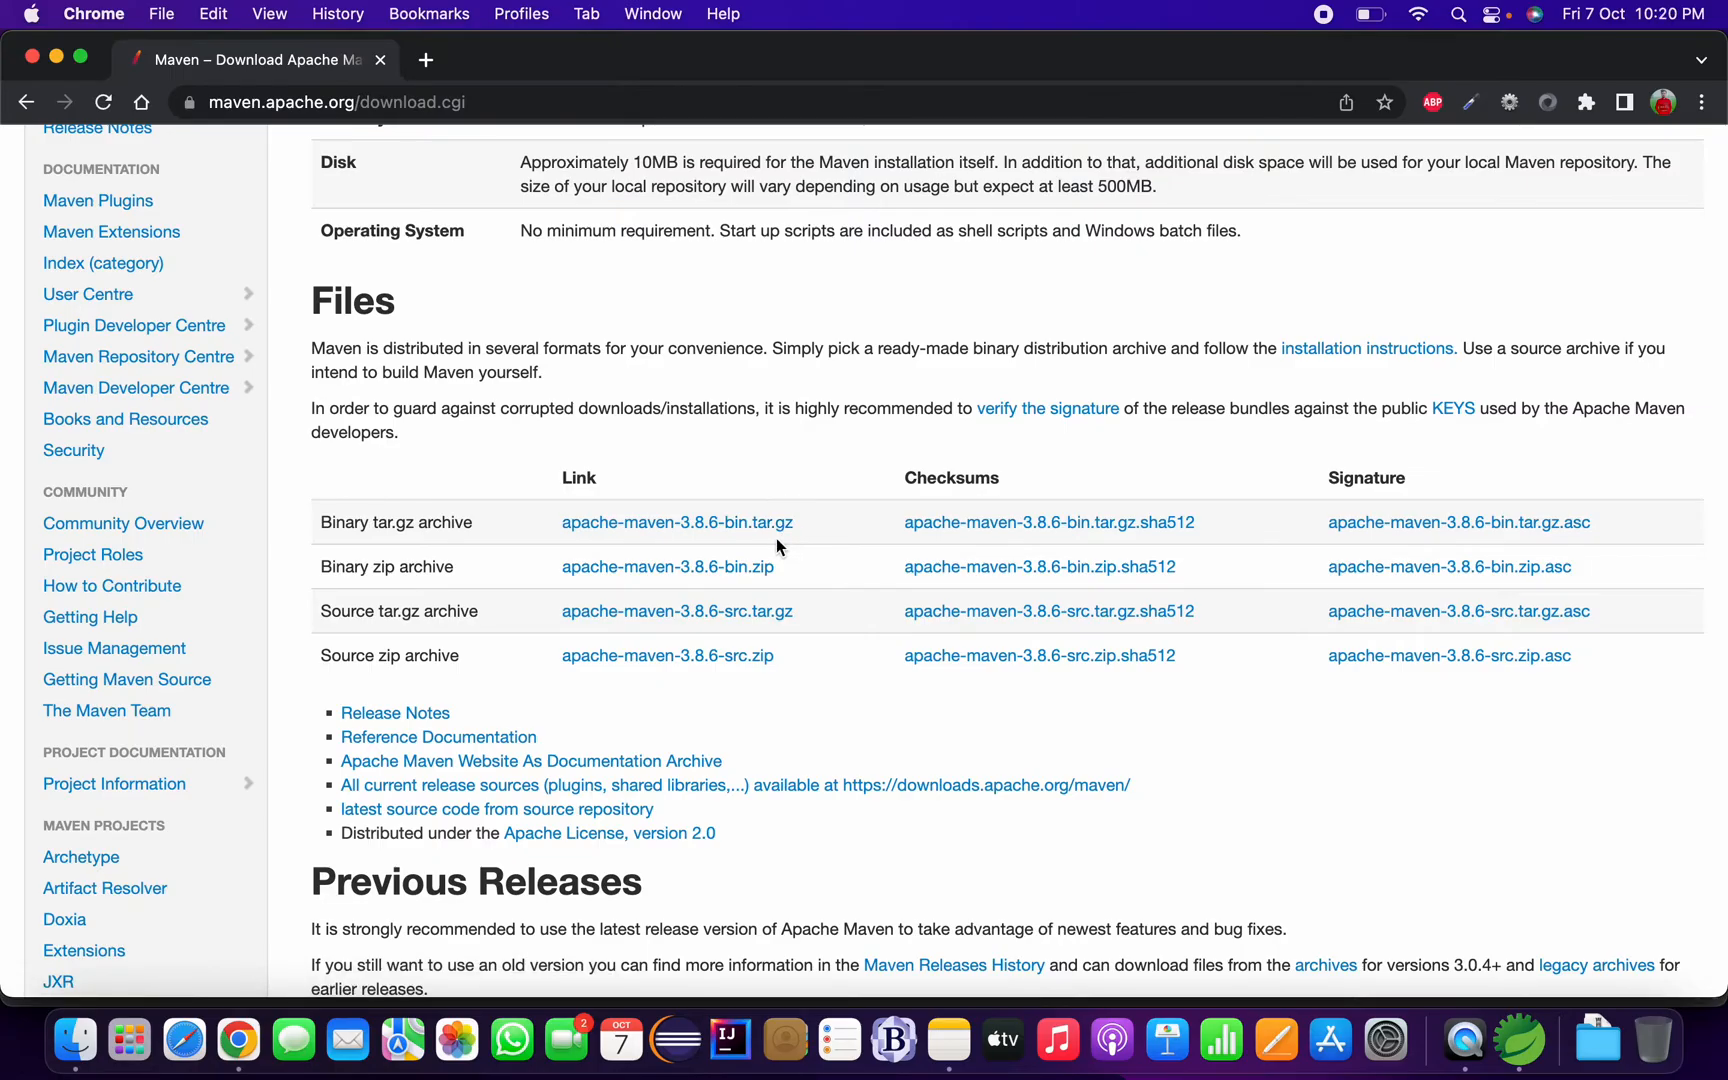
mouse_move(785, 560)
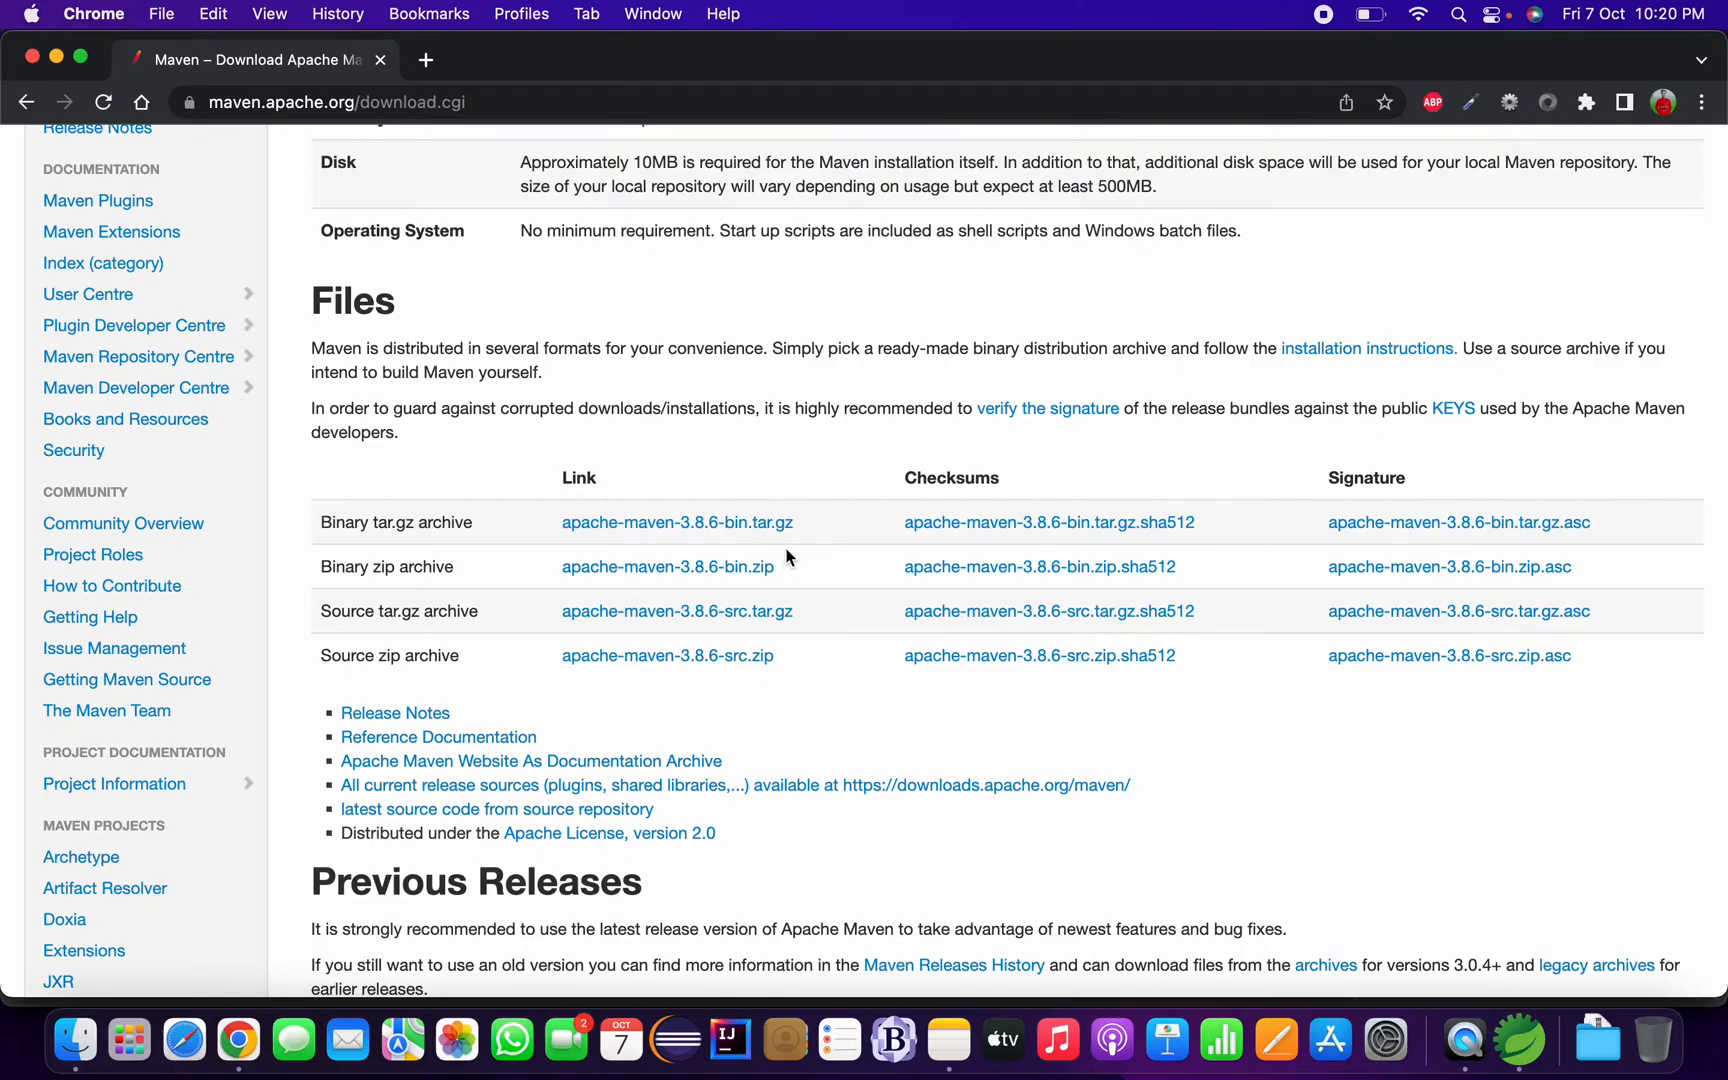
mouse_move(777, 534)
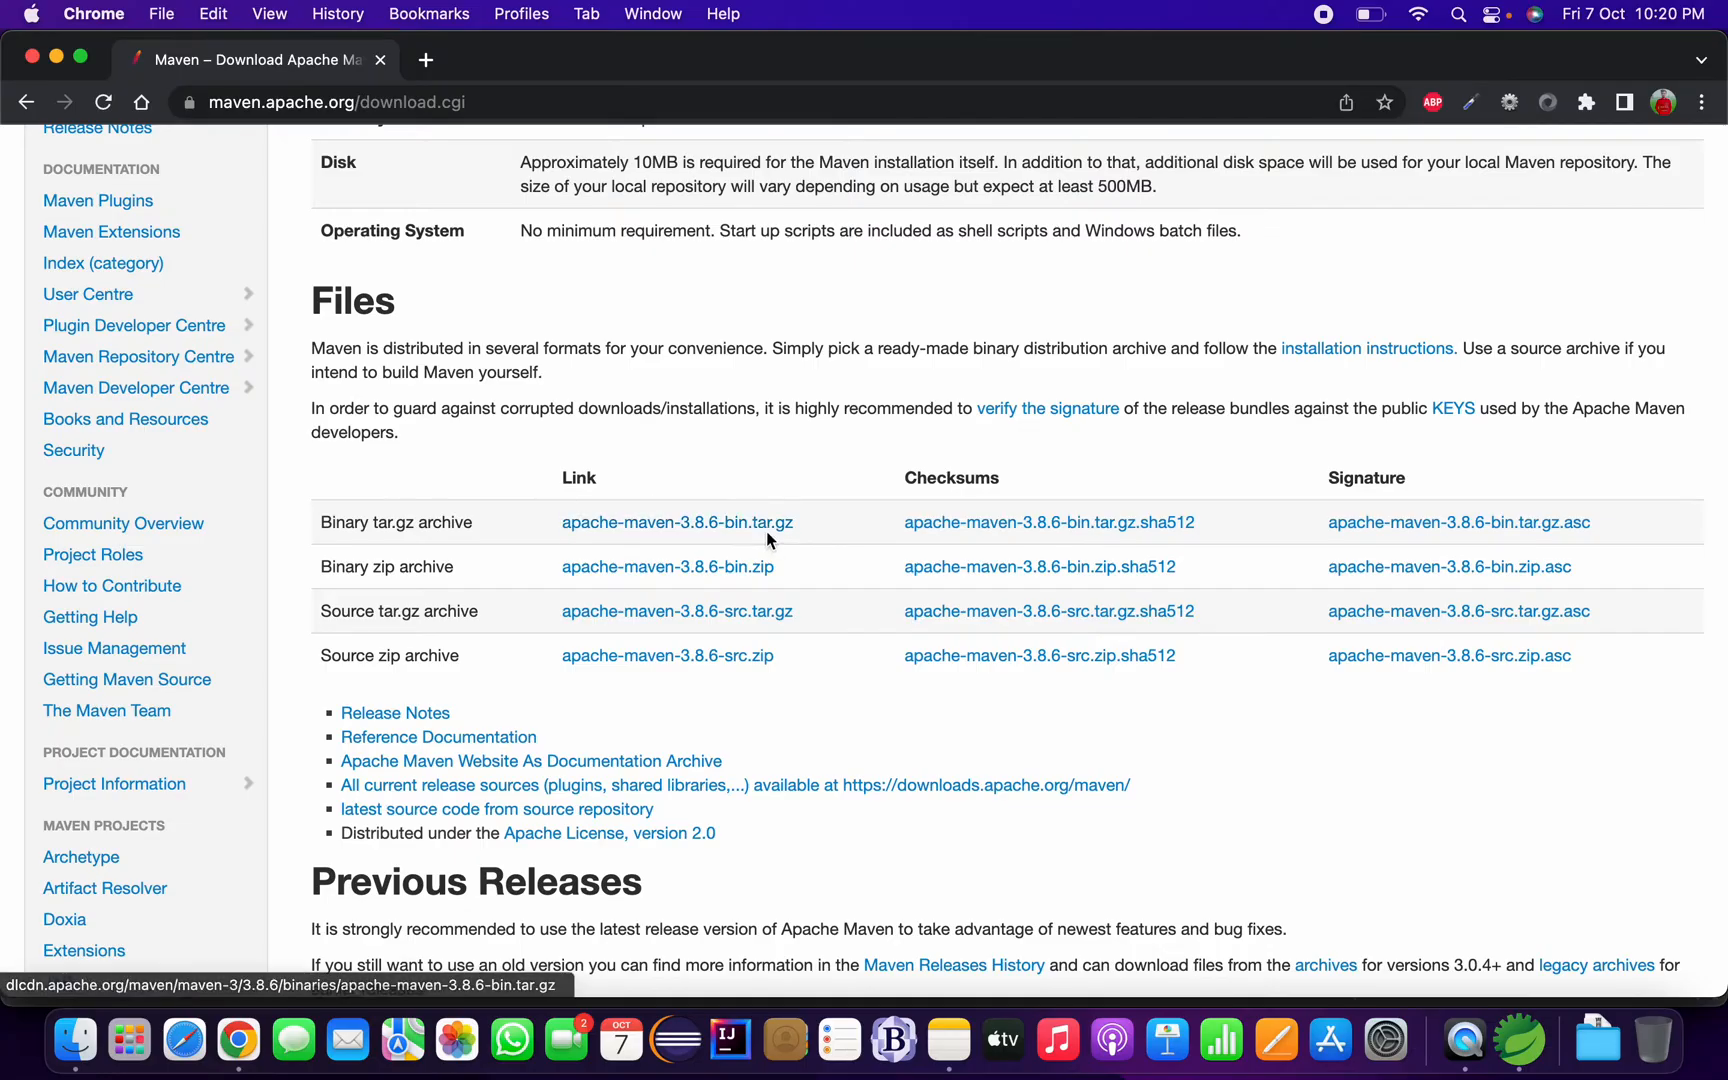
mouse_move(746, 597)
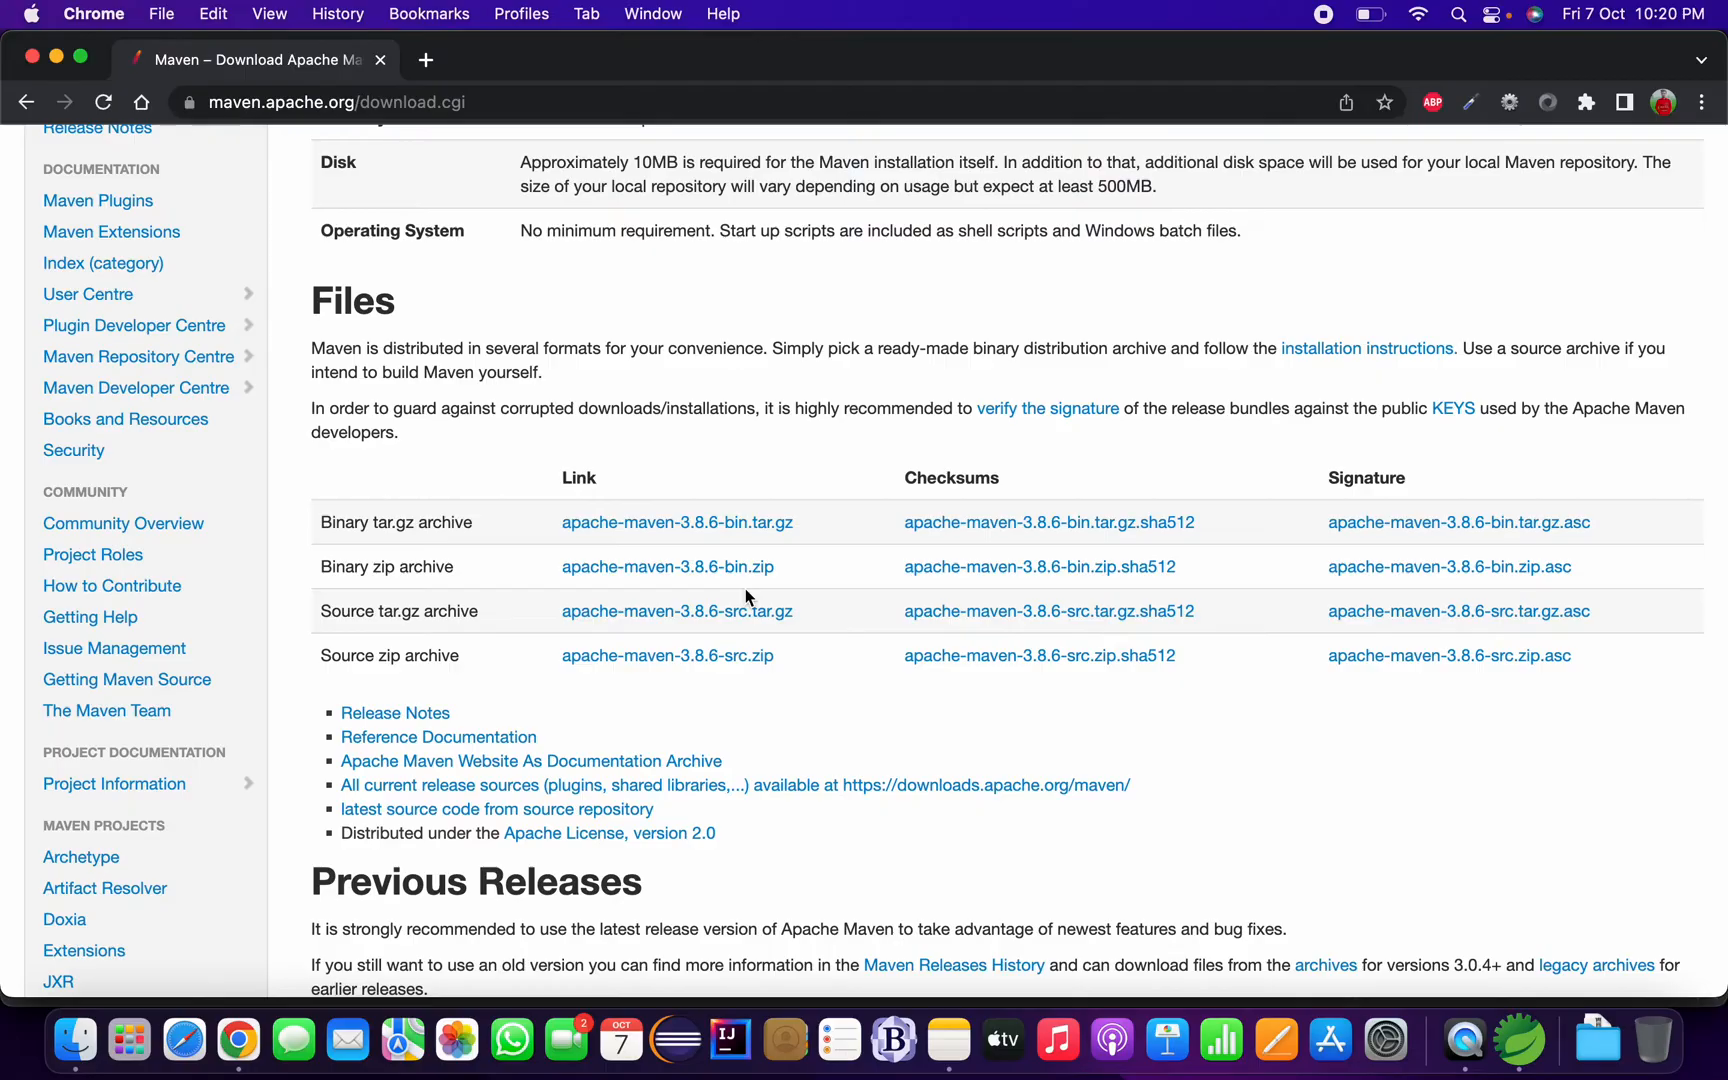
mouse_move(667, 566)
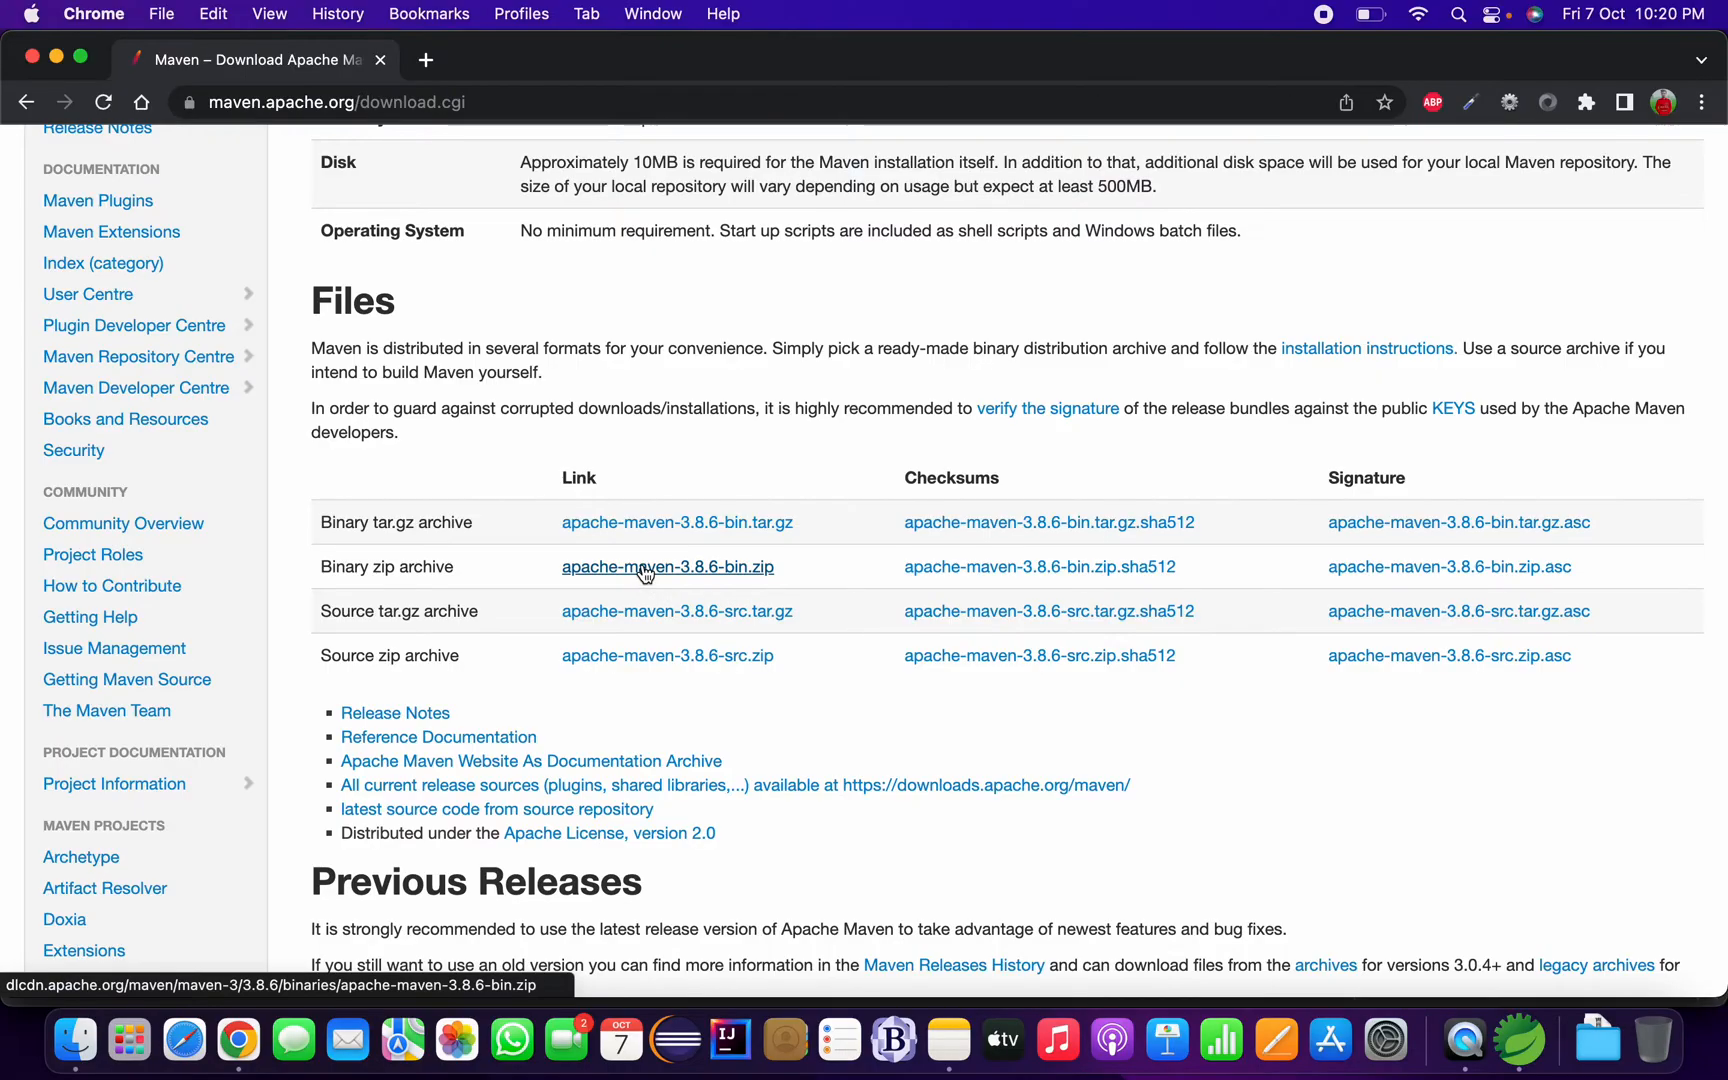
left_click(667, 566)
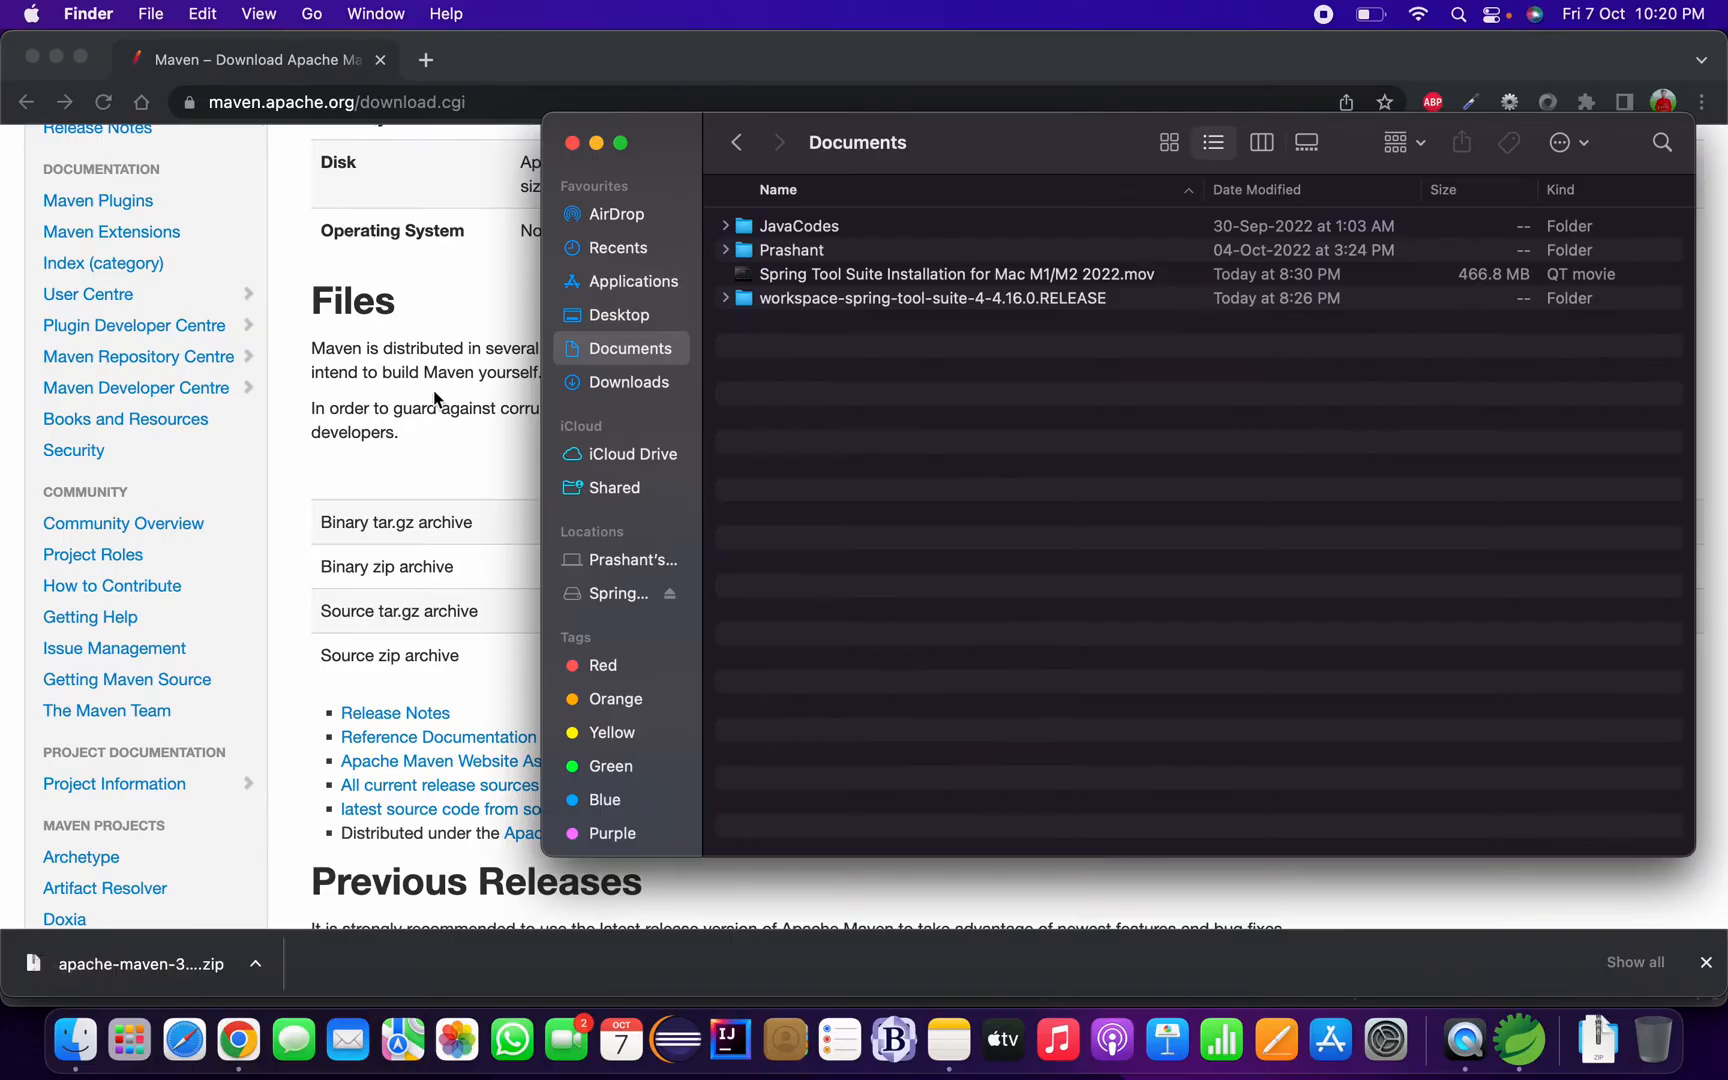
In Downloads, expand and collapse the apache-maven-3.8.6 folder to view bin, conf, boot, lib.
left_click(630, 381)
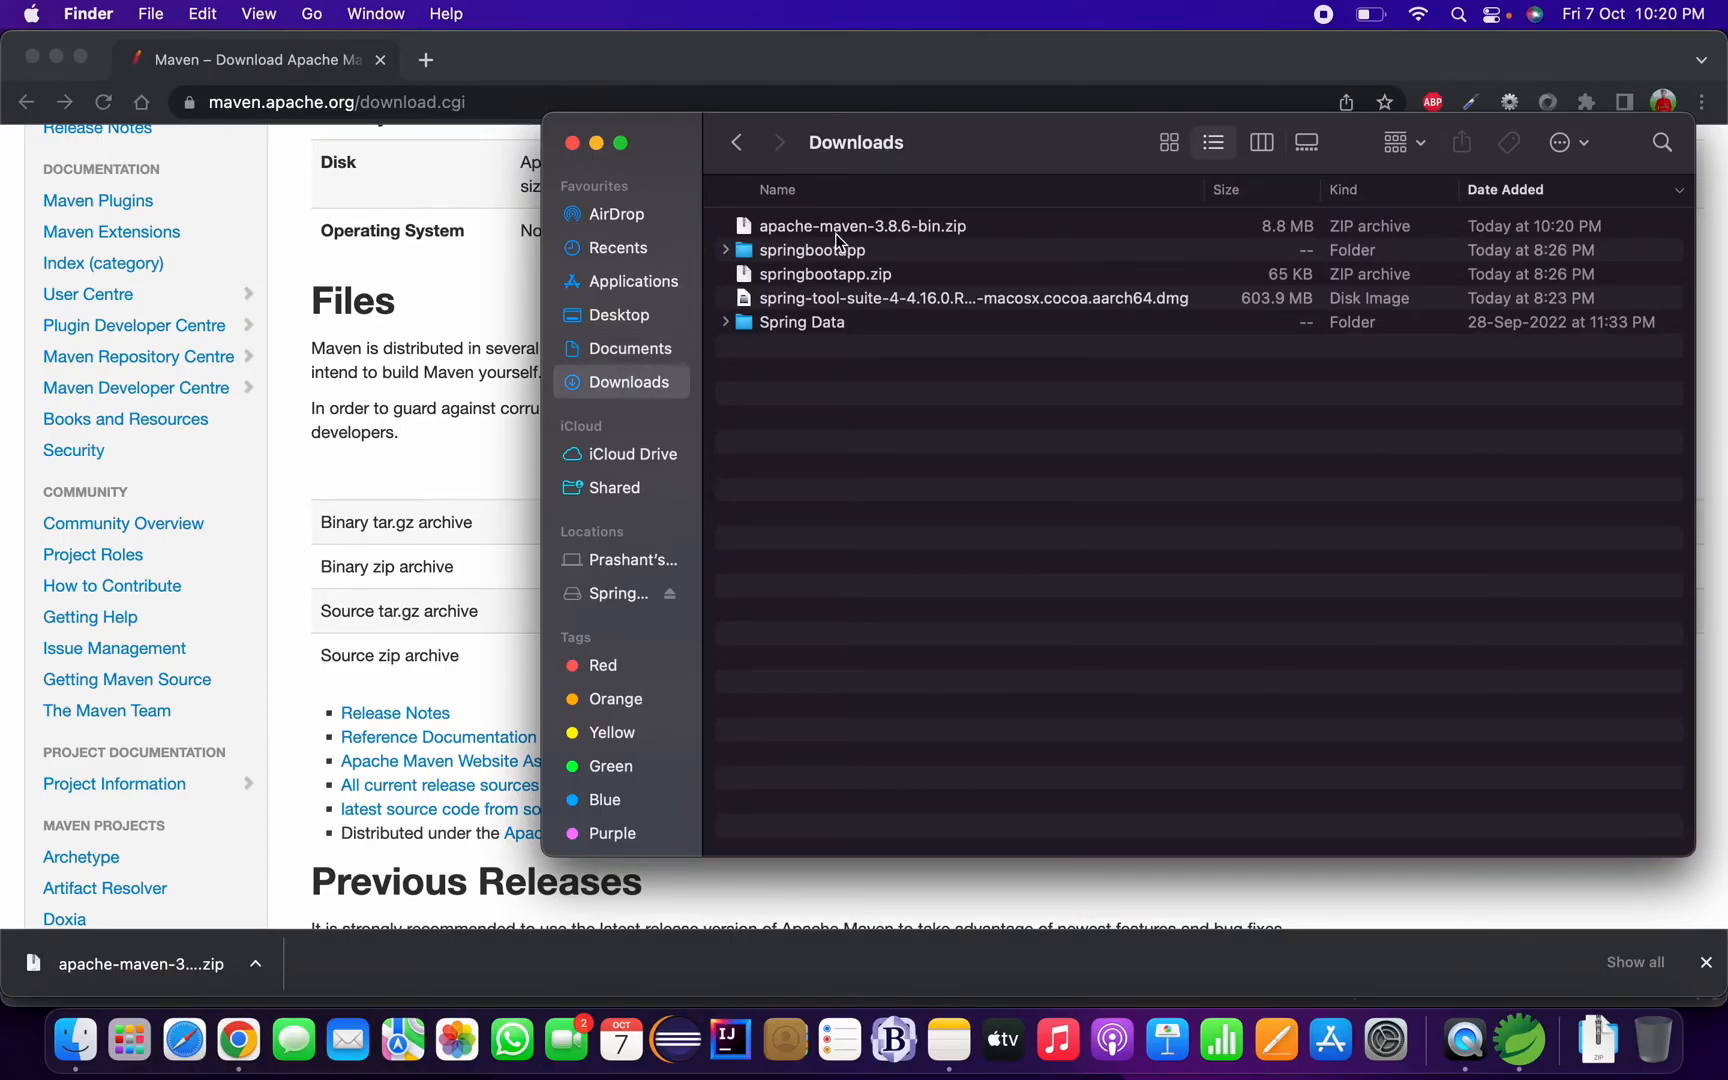
mouse_move(849, 231)
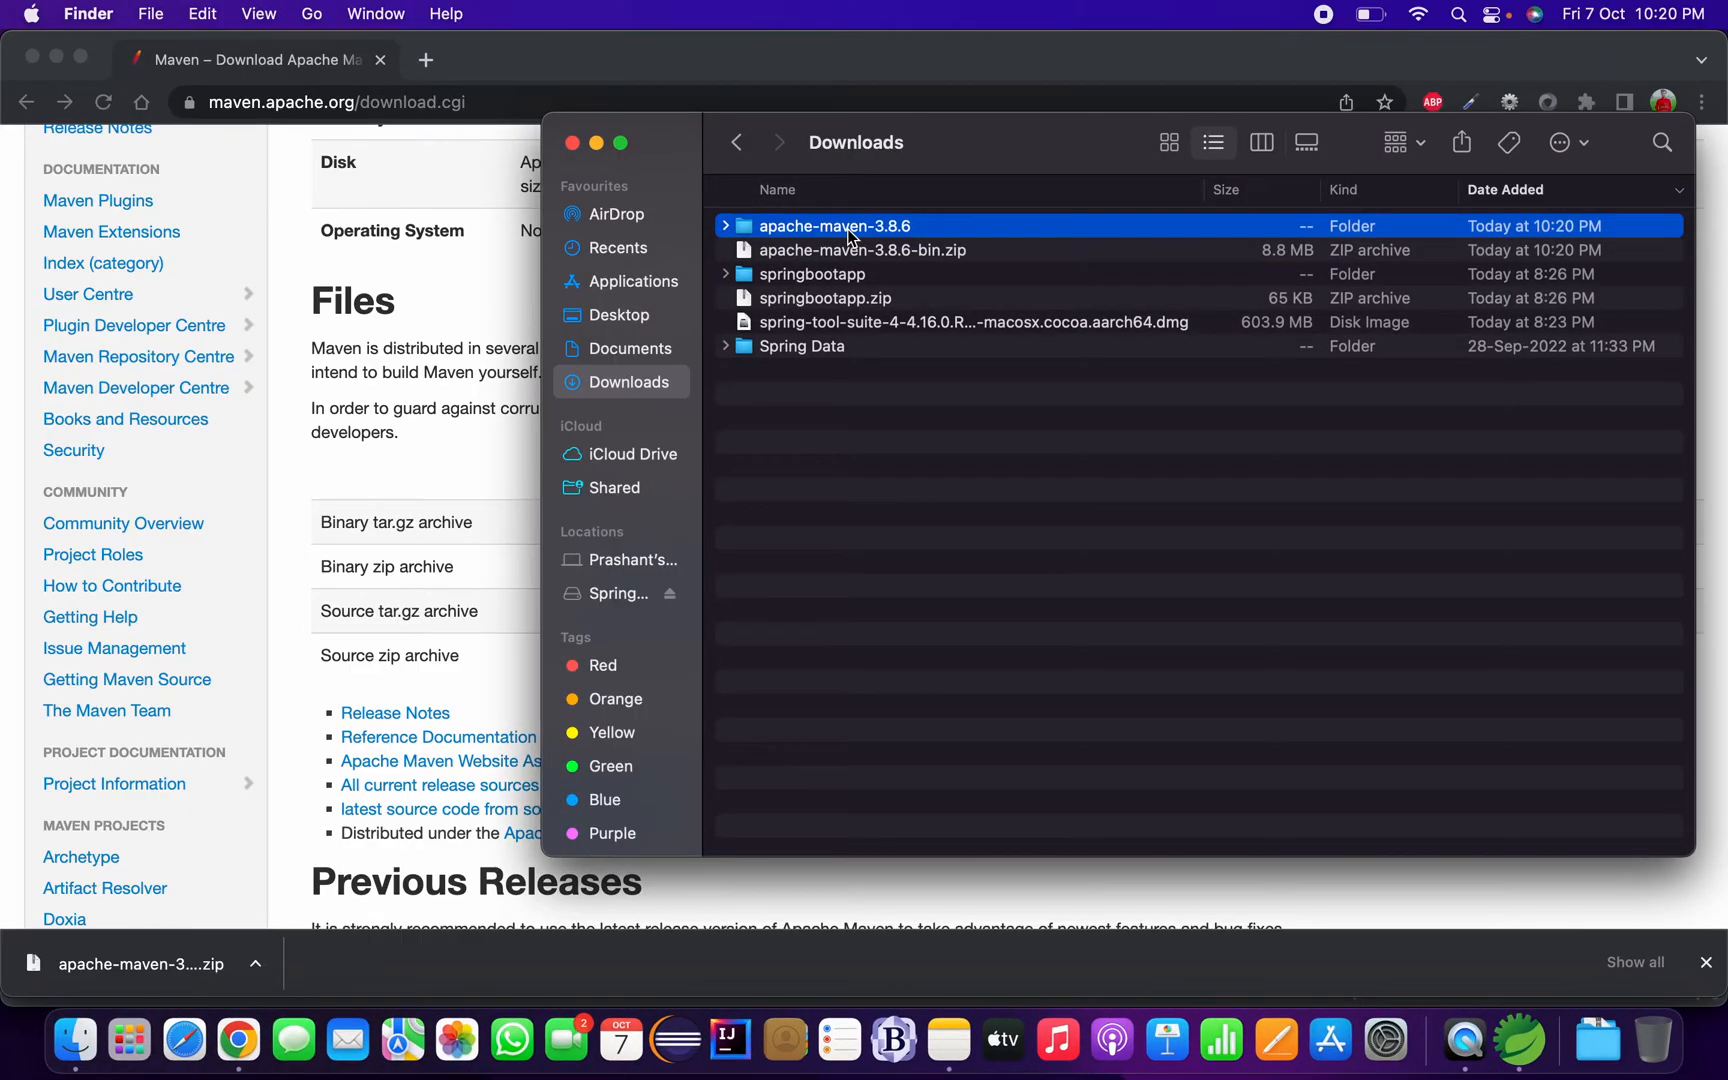
left_click(725, 226)
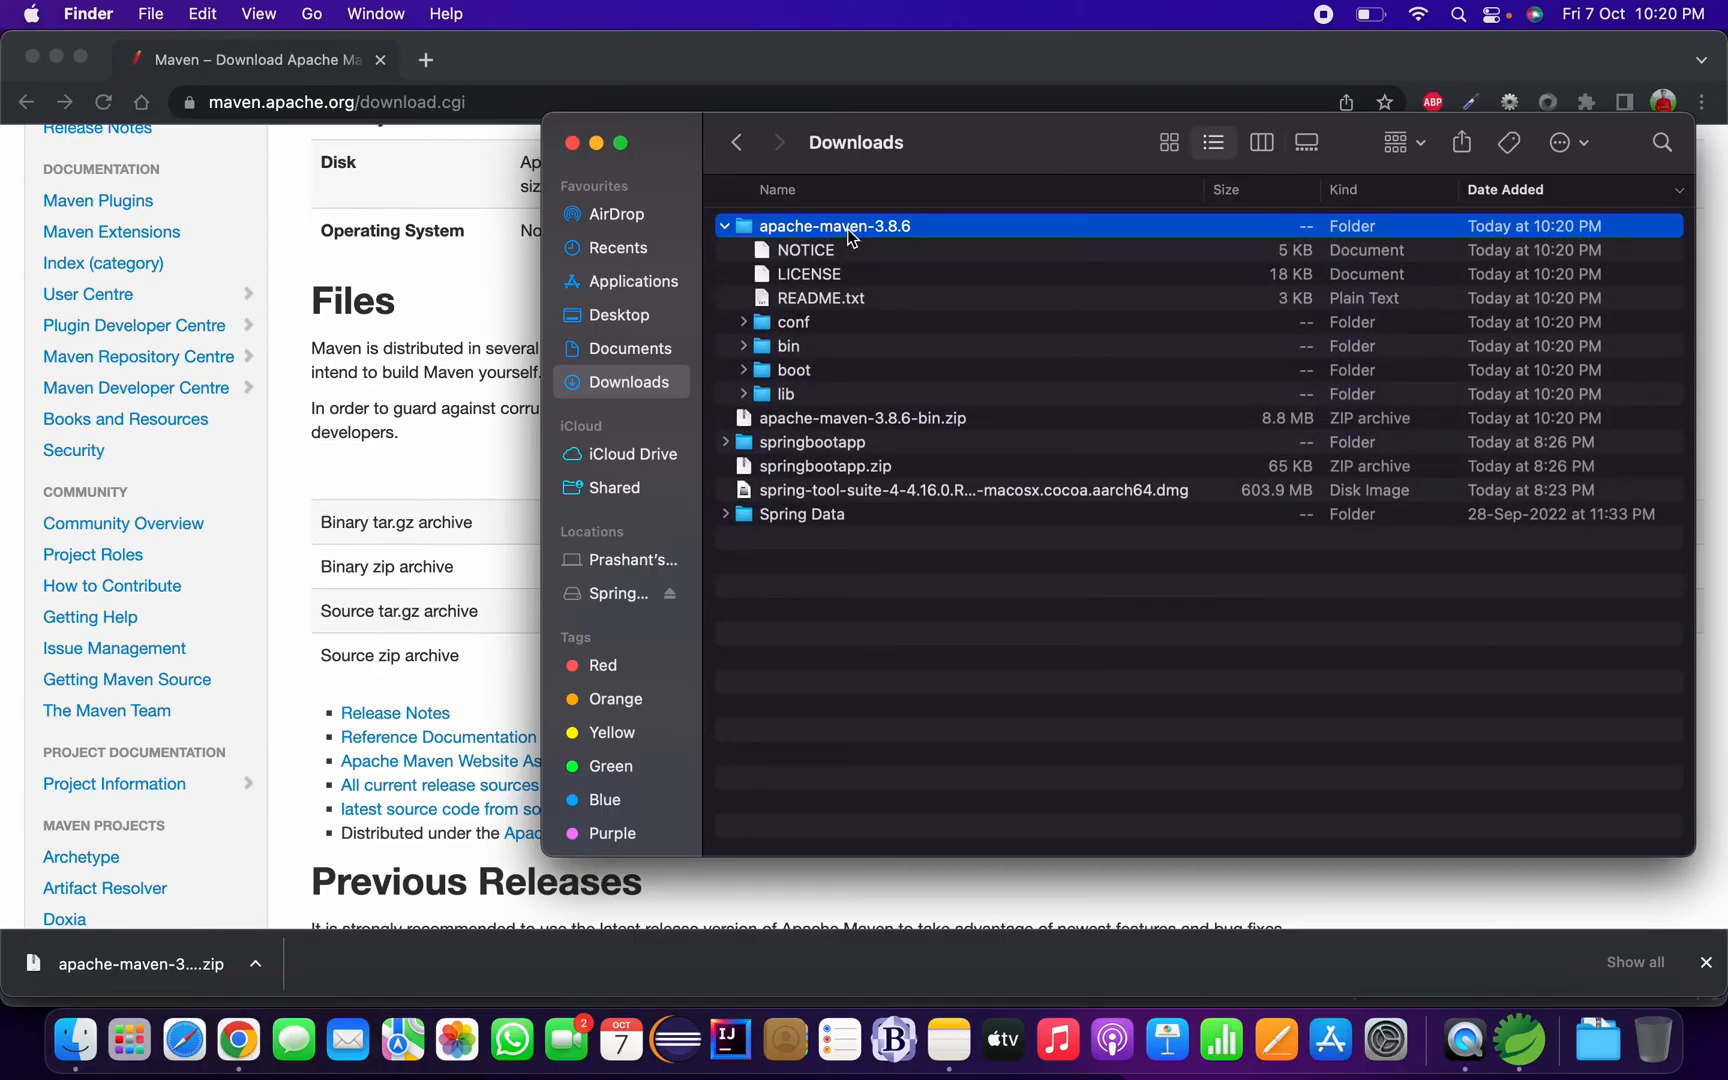
left_click(726, 226)
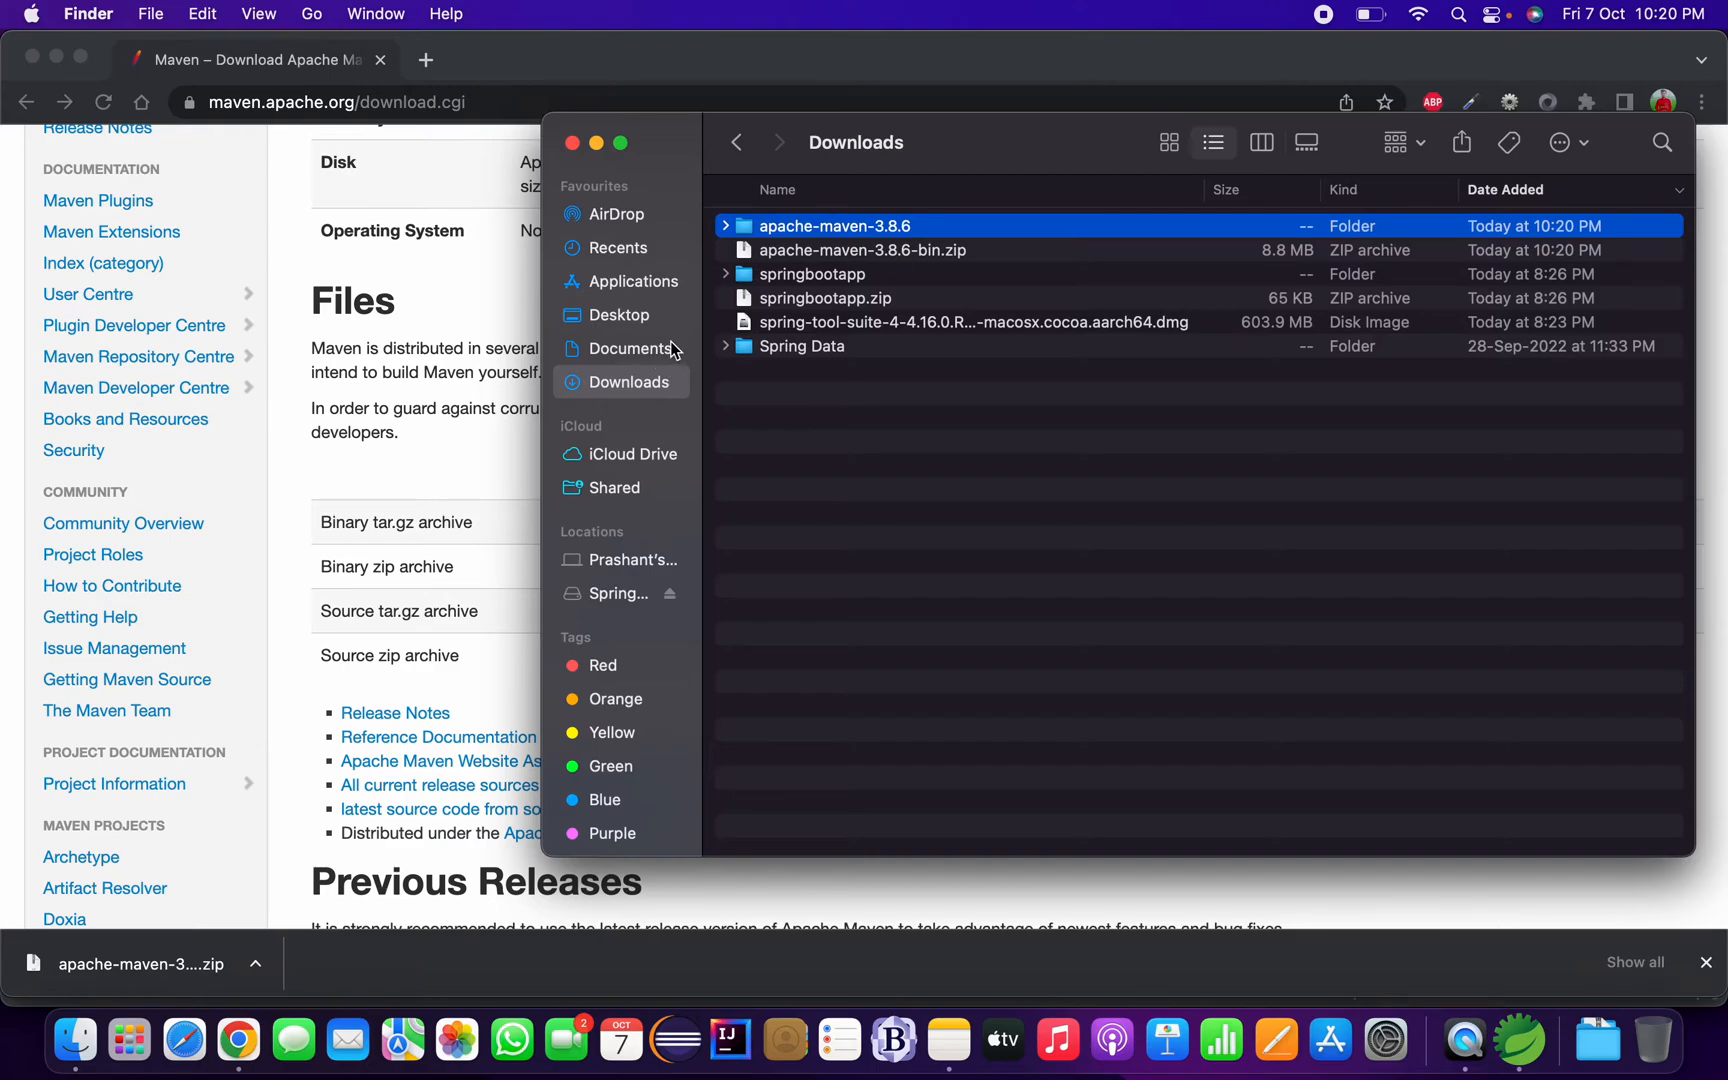
mouse_move(901, 656)
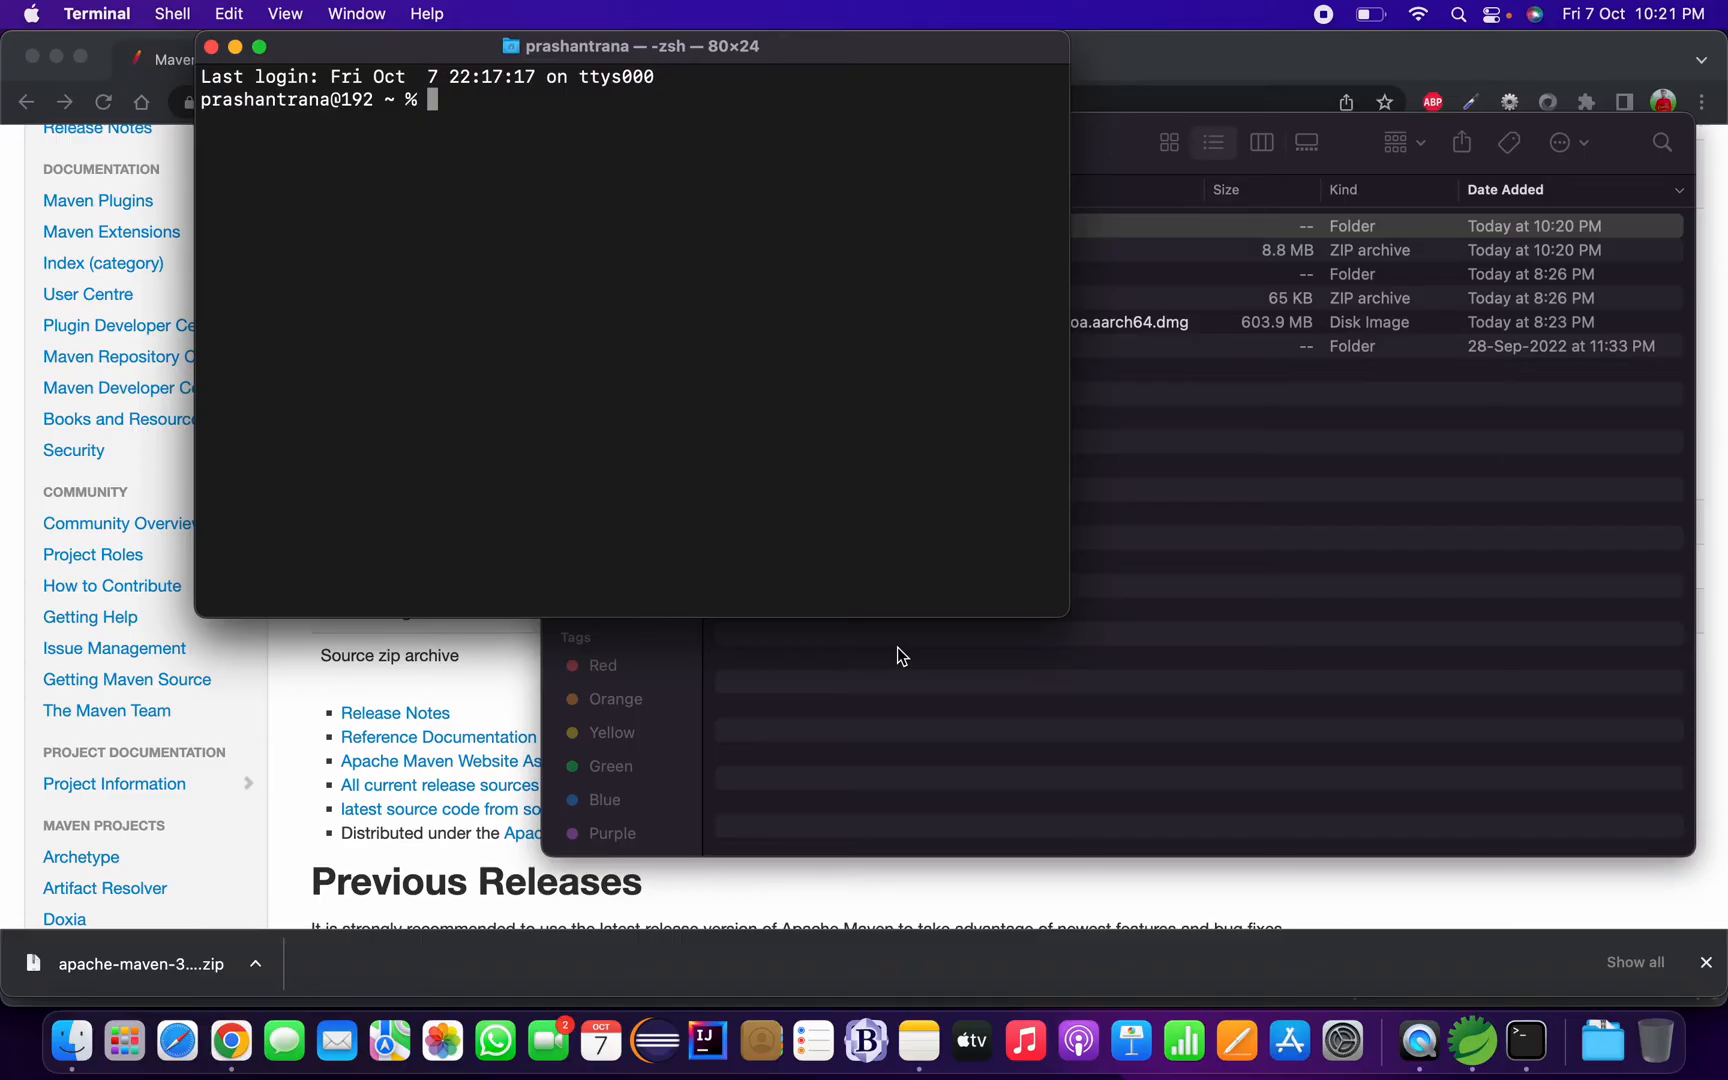
Run echo $SHELL to confirm /bin/zsh, then list home-directory files with ls -al.
type("echo")
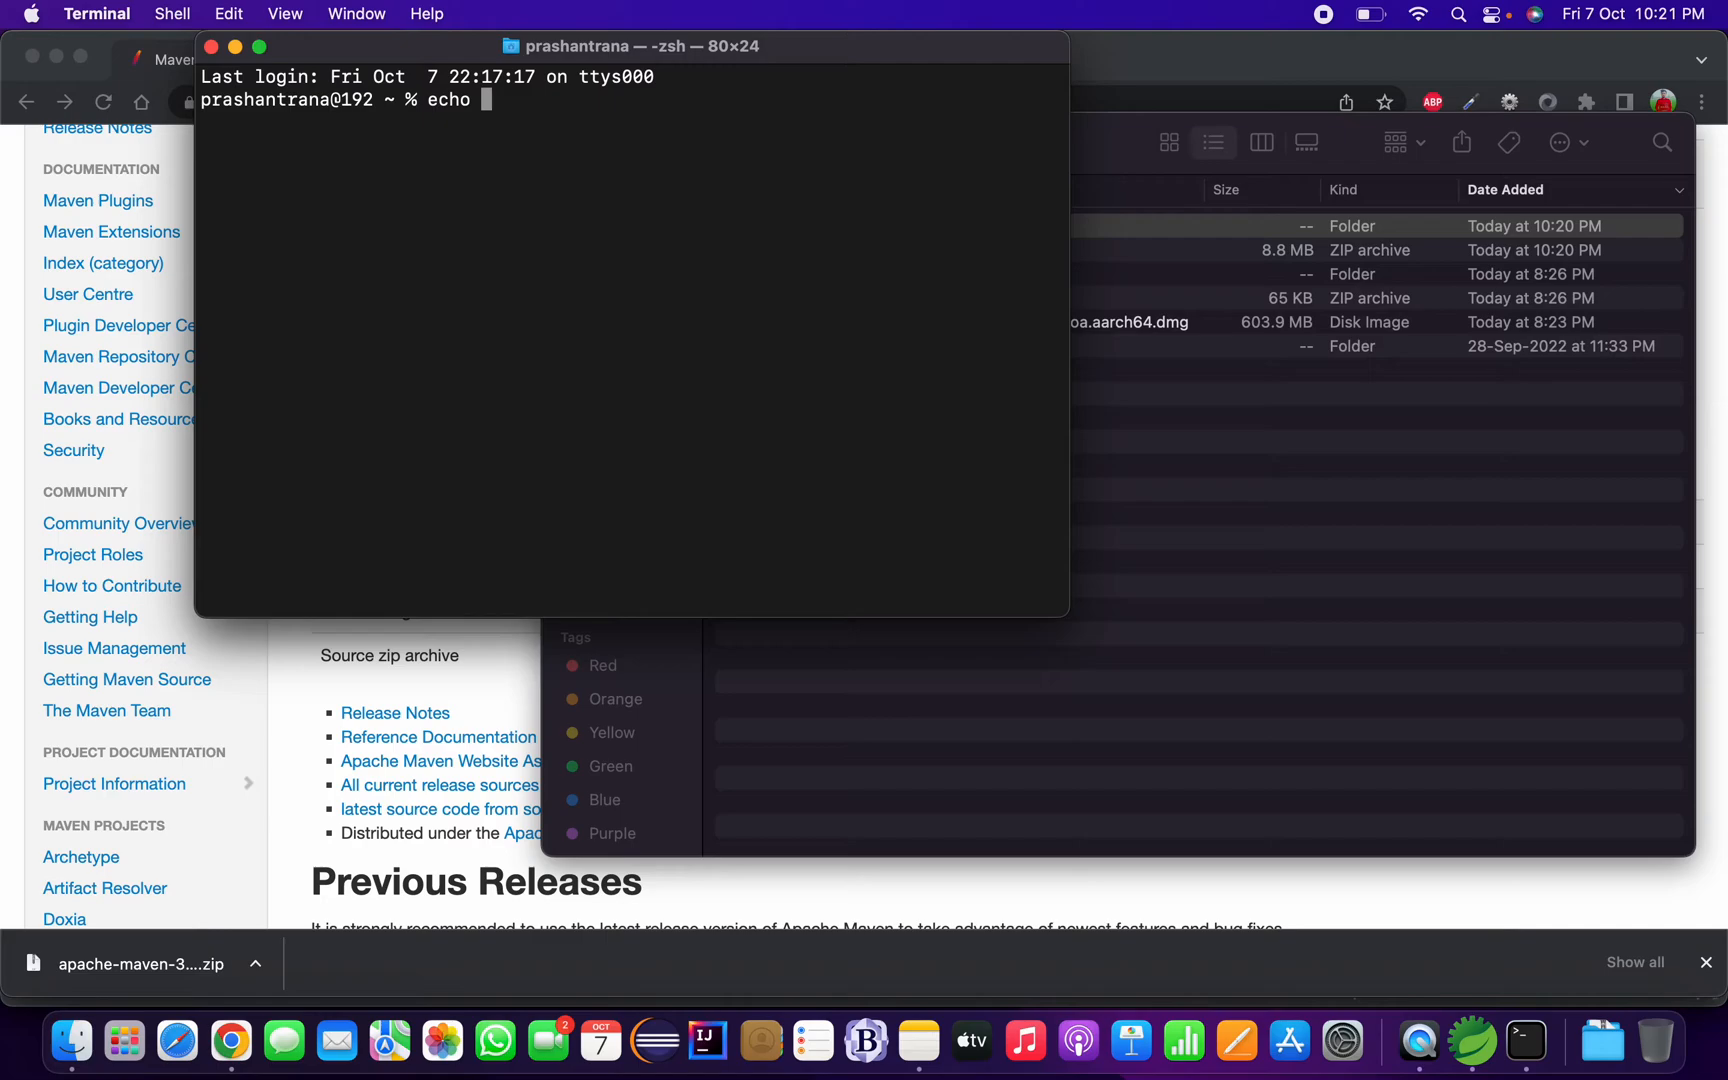
type("$SHELL")
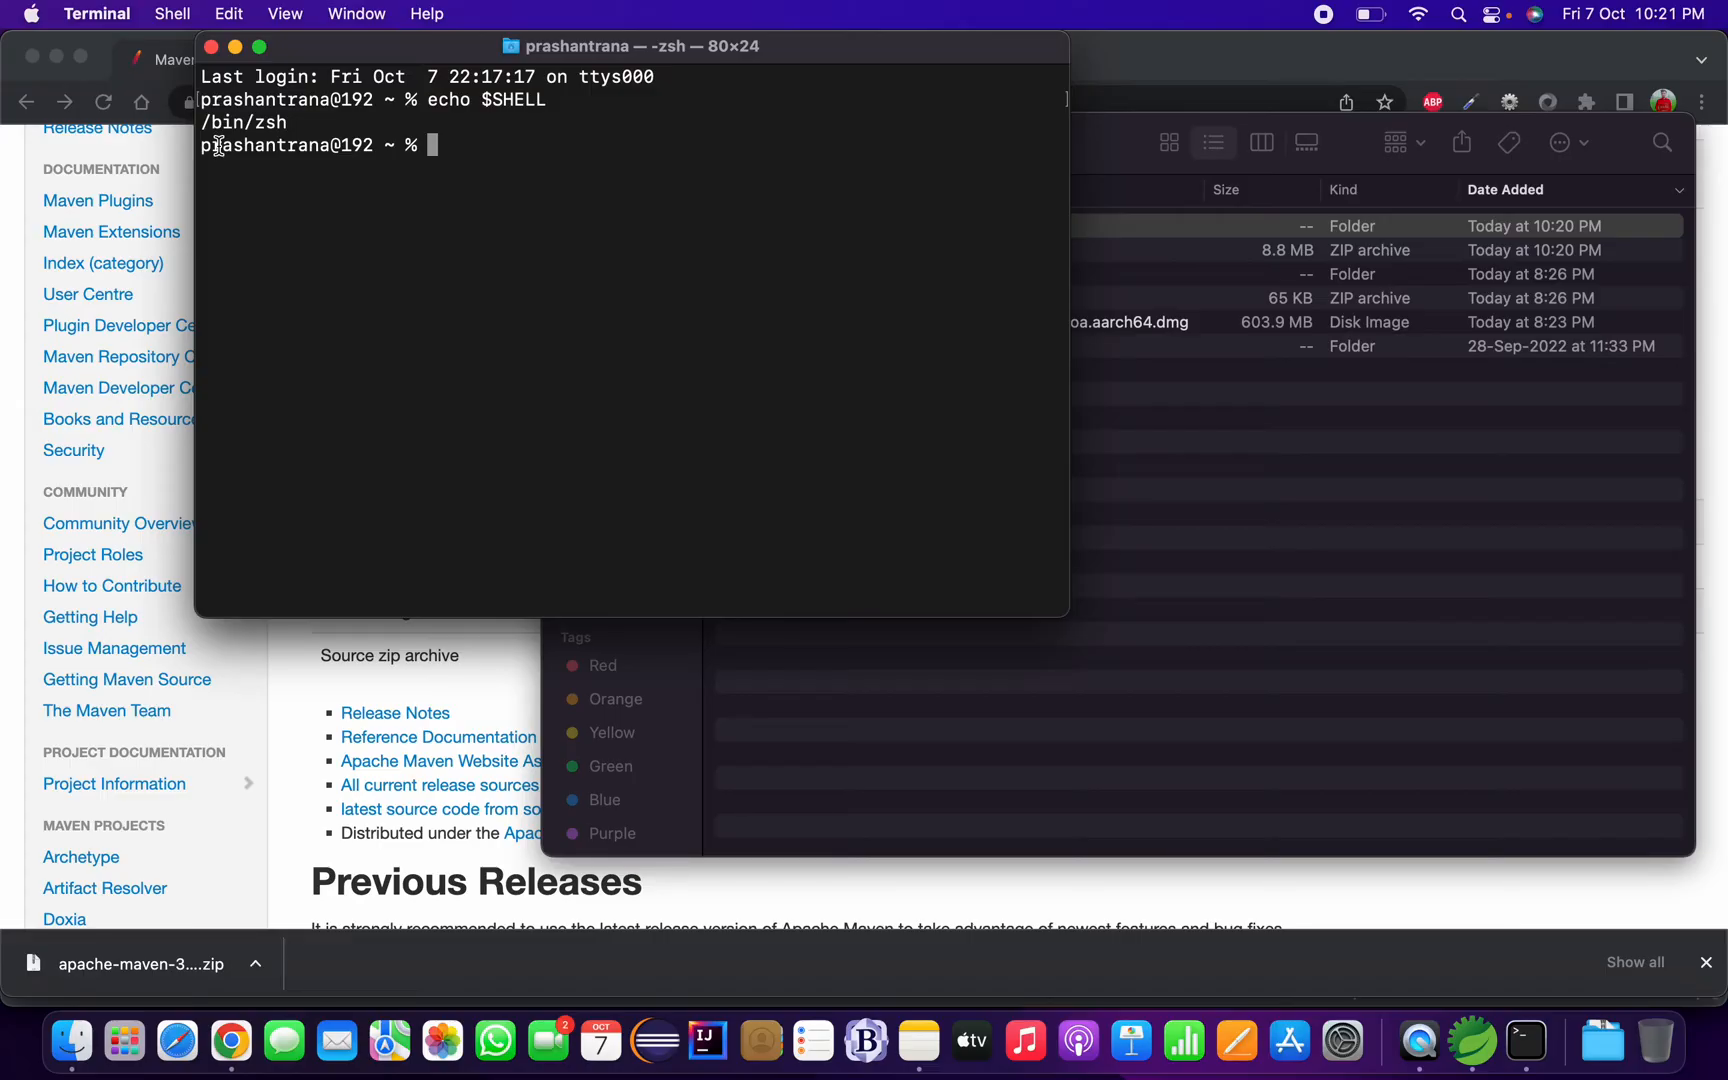
type("vi")
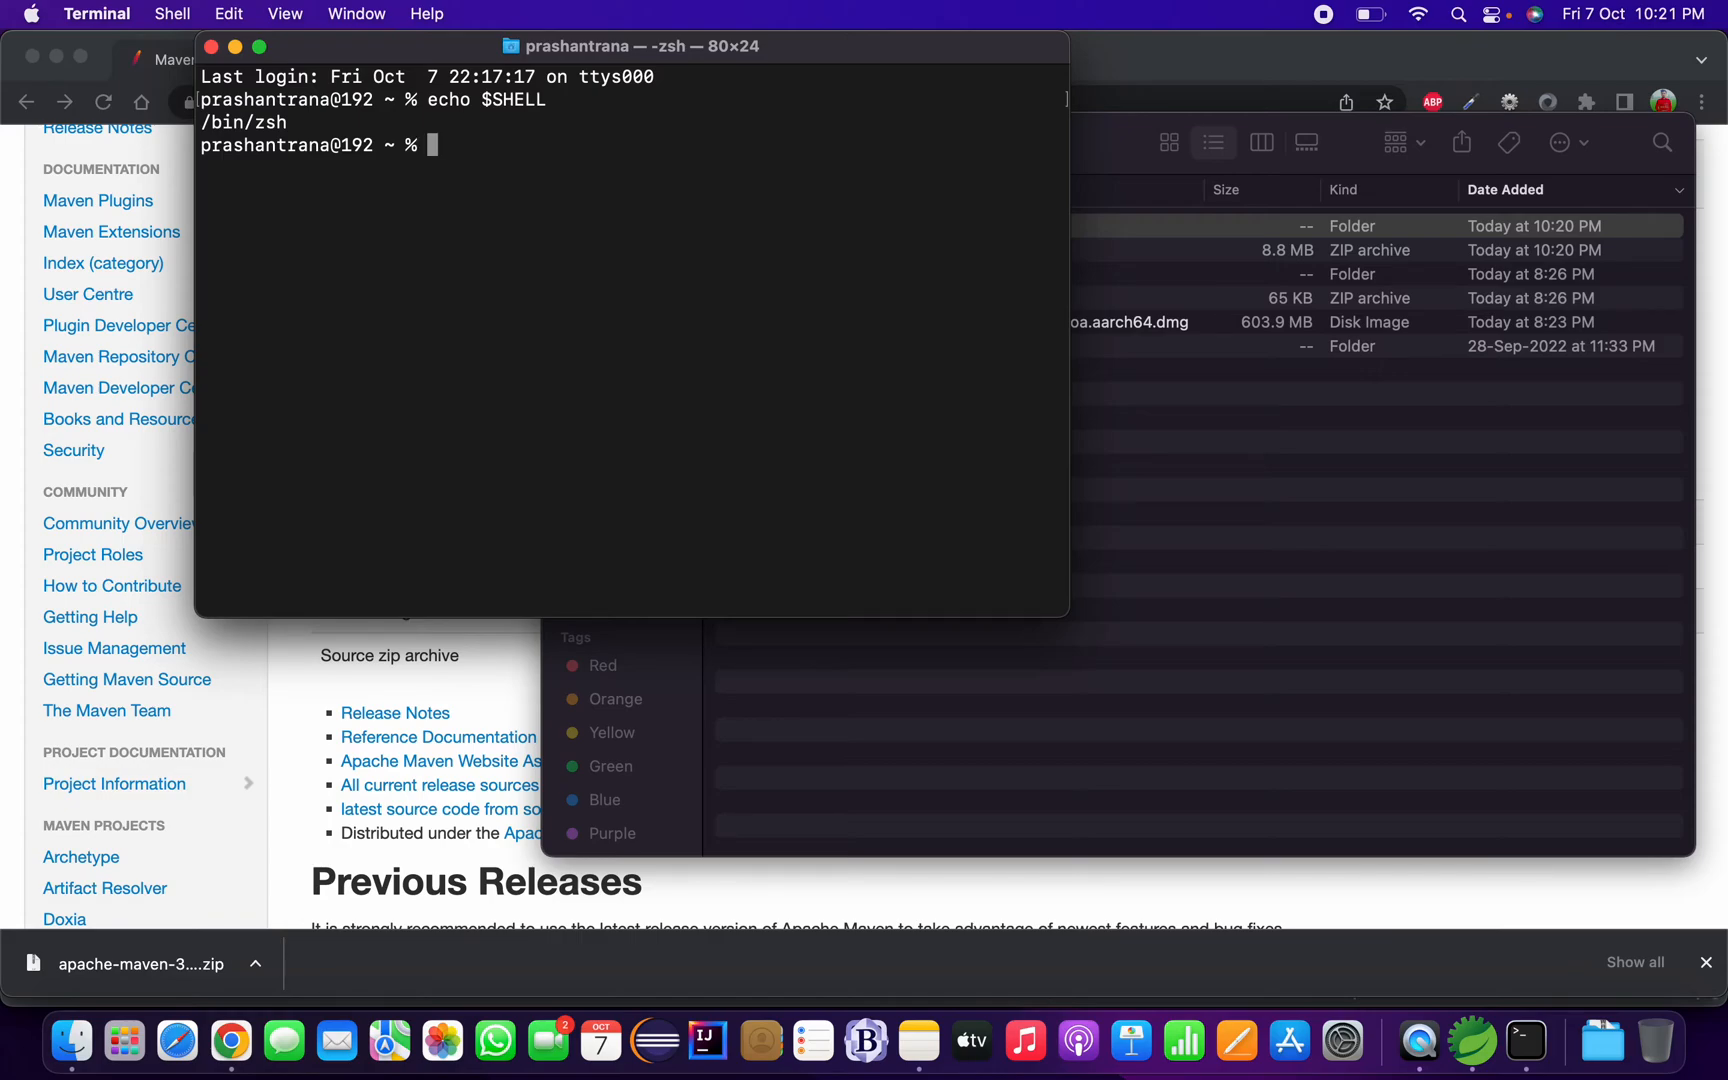
type("ls -al")
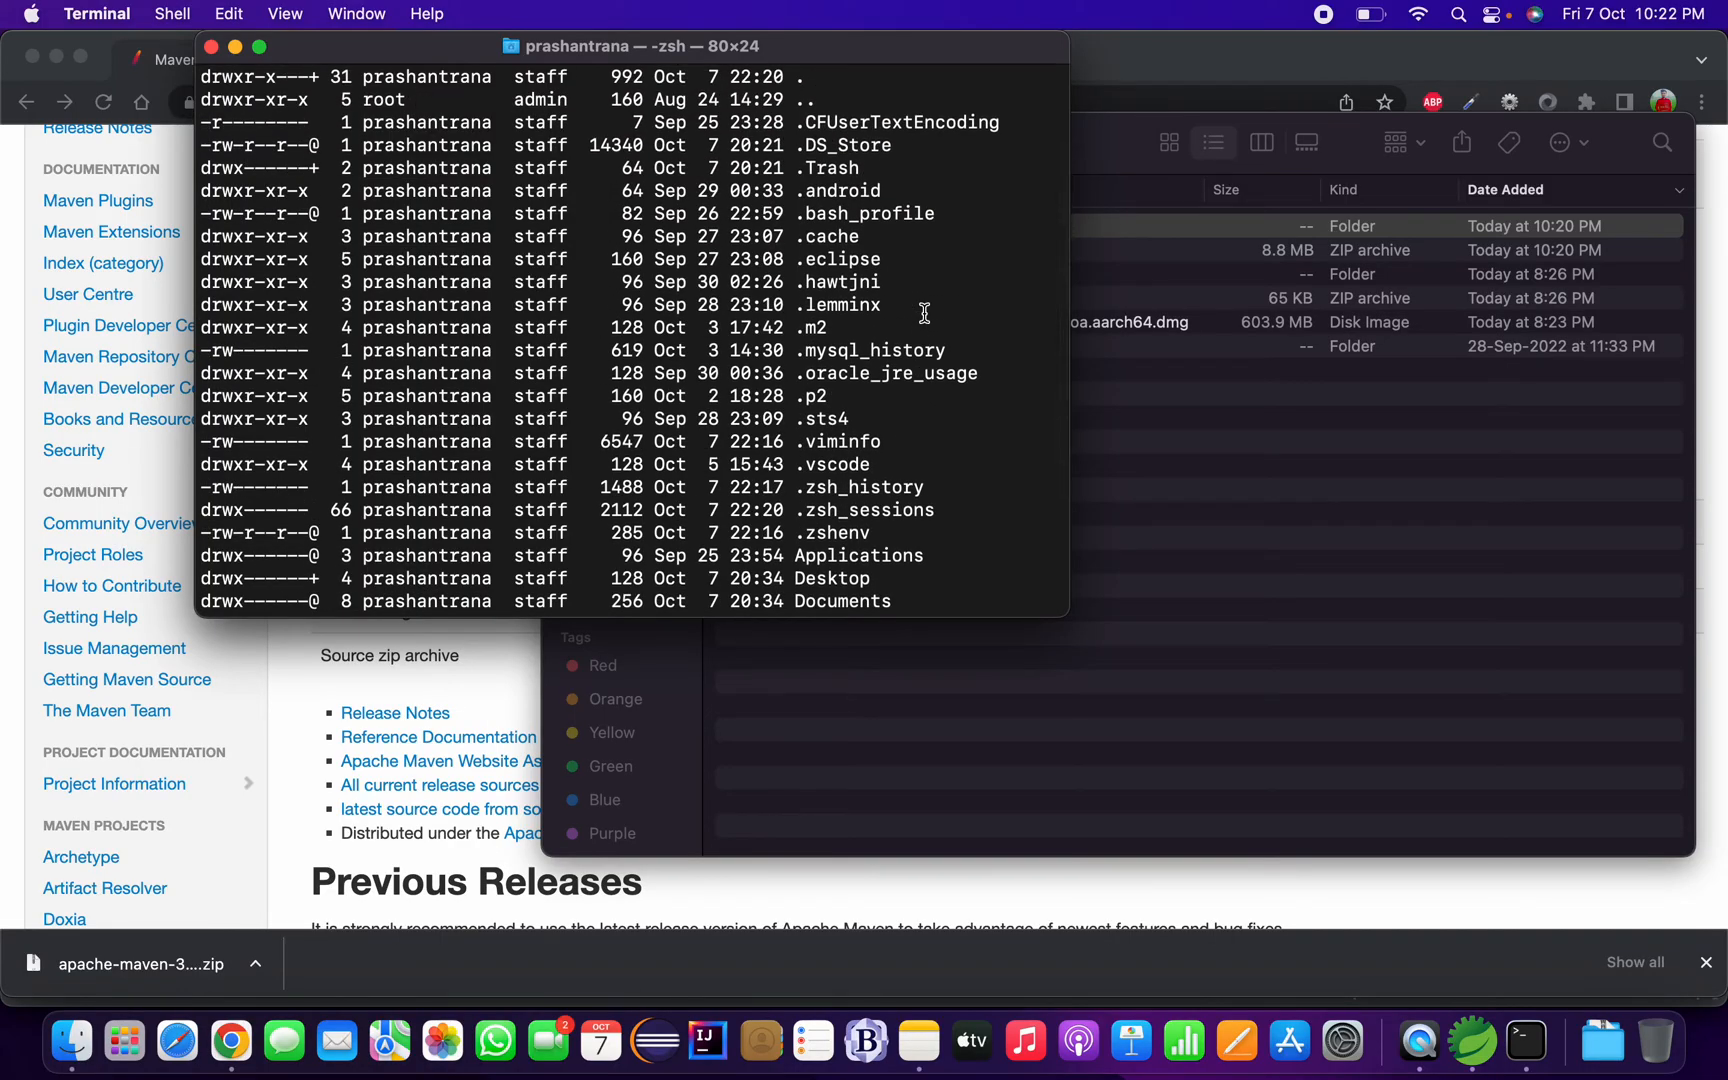
Point out .bash_profile and .zshenv in the listing, then enter vi .zshenv.
double_click(871, 213)
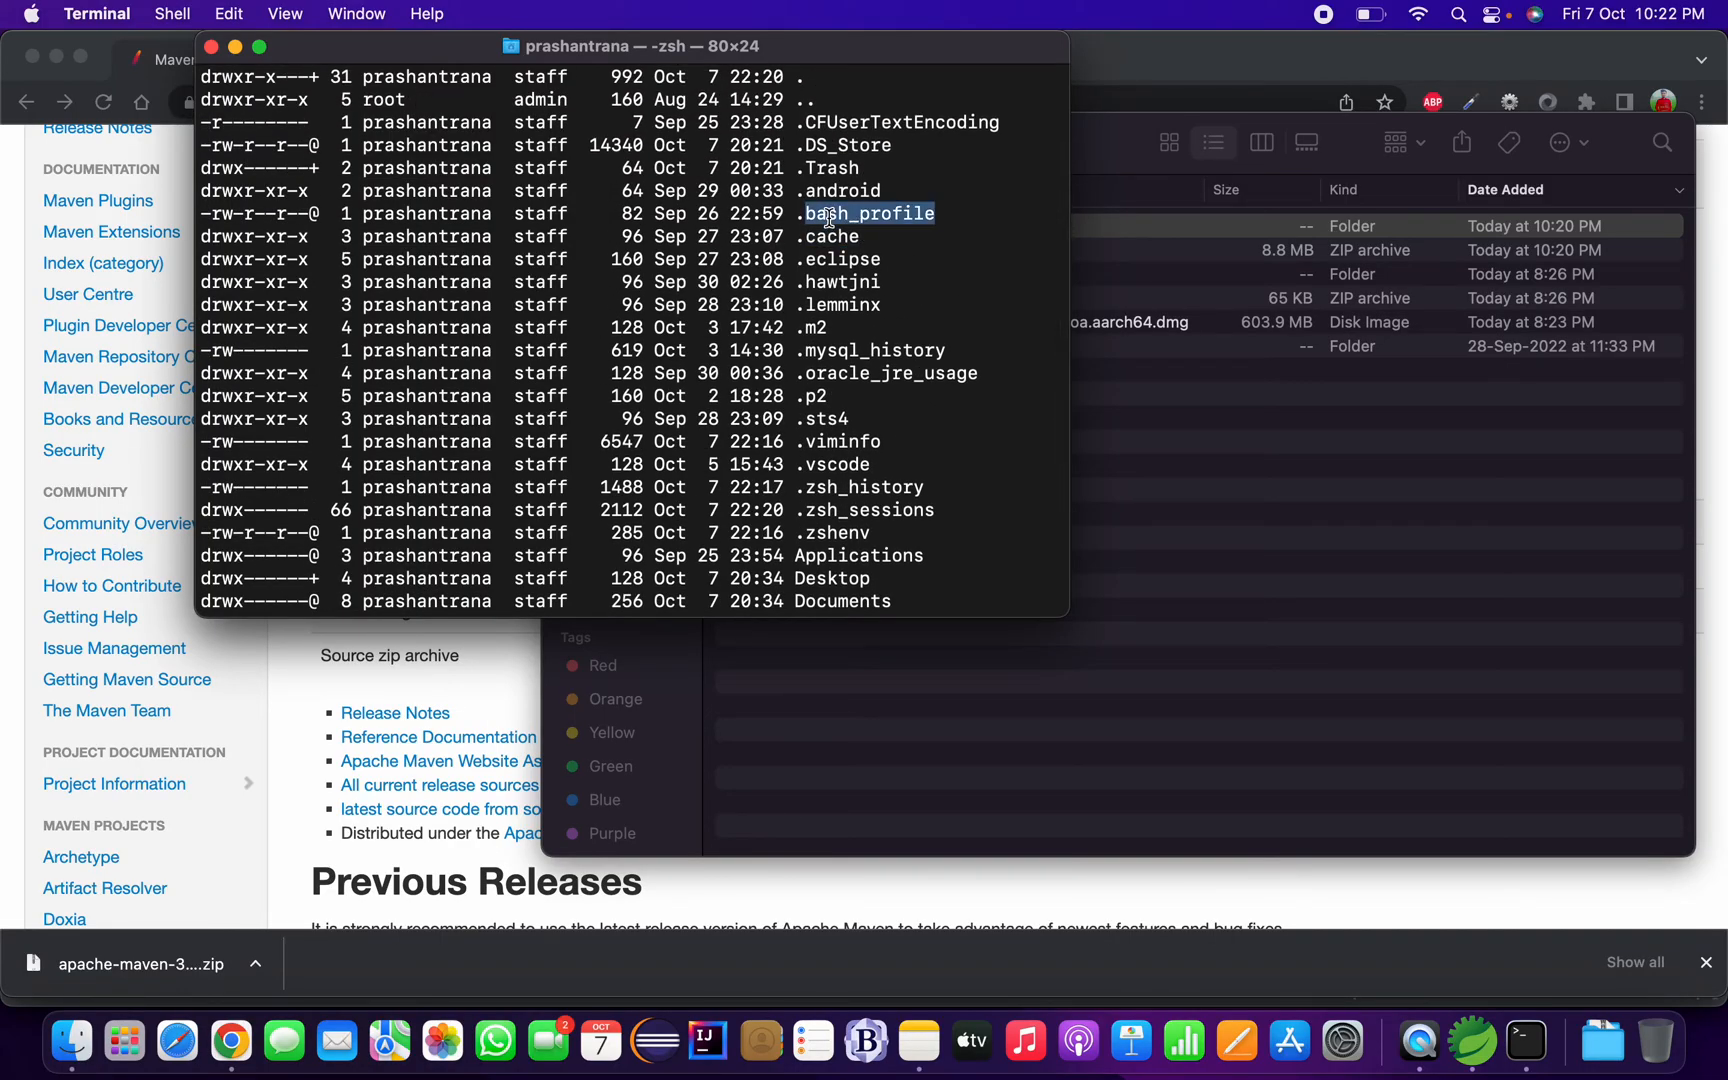
mouse_move(860, 361)
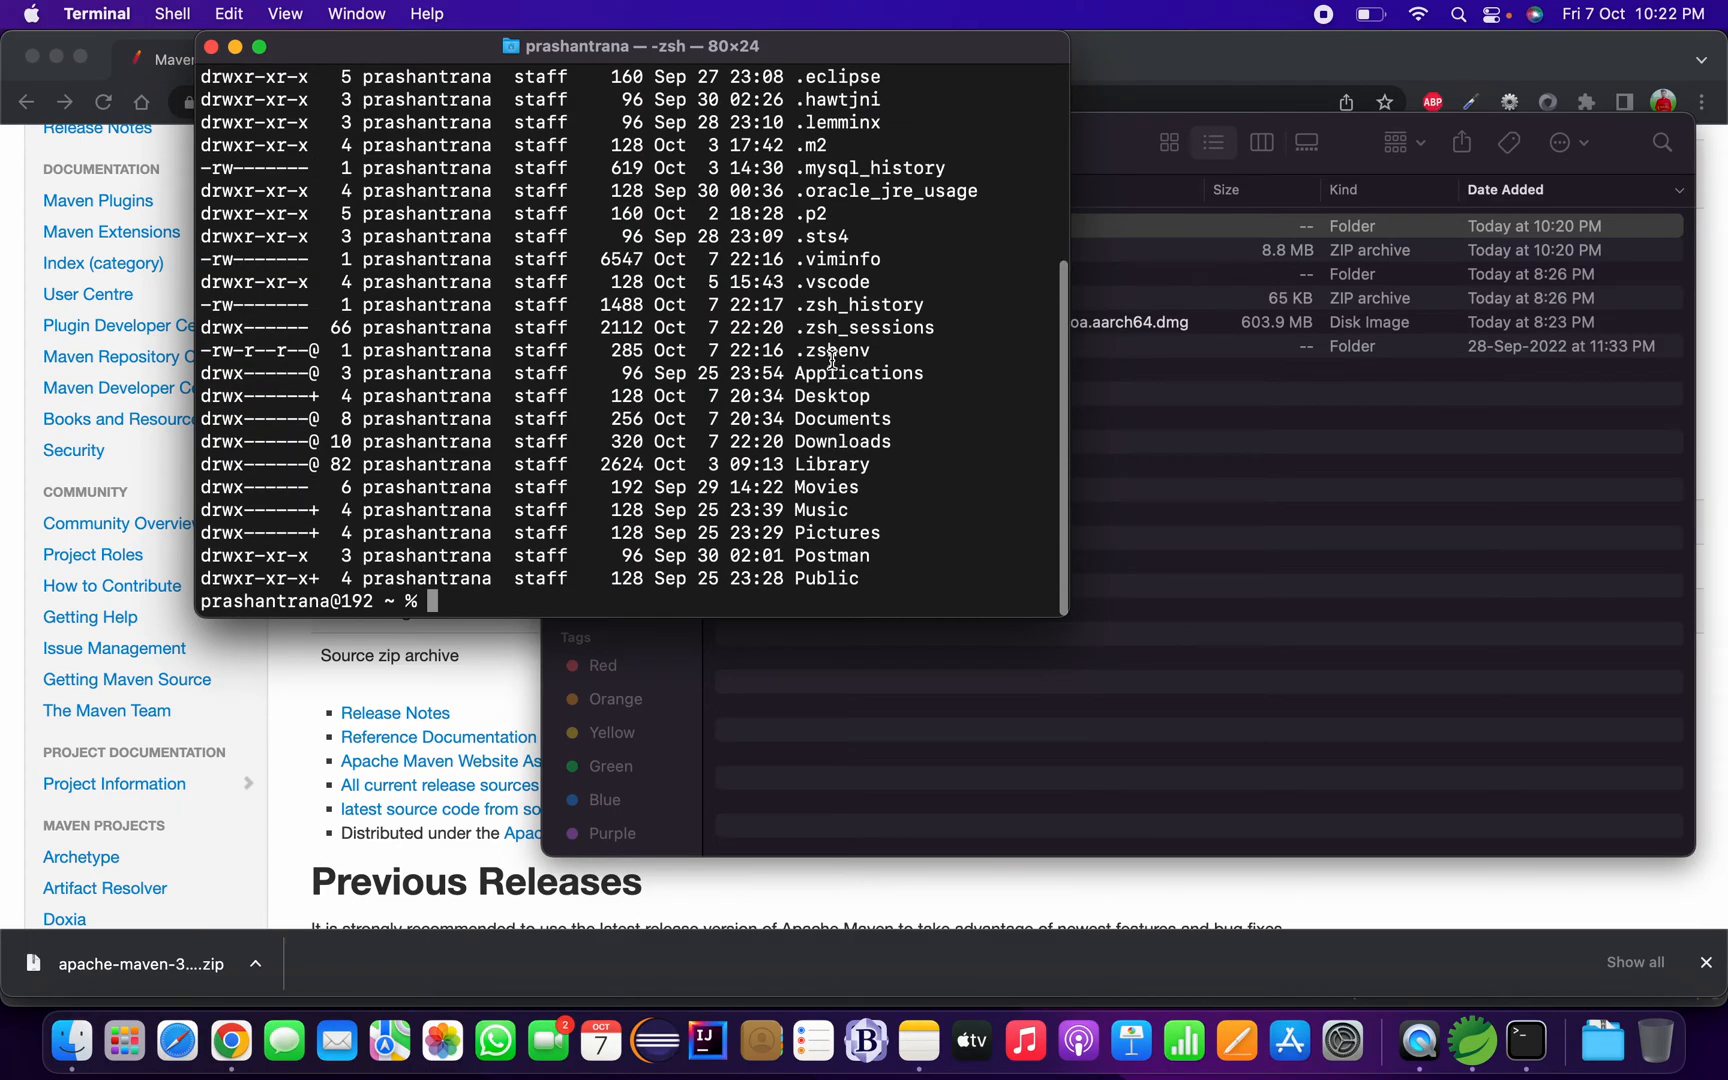
double_click(835, 350)
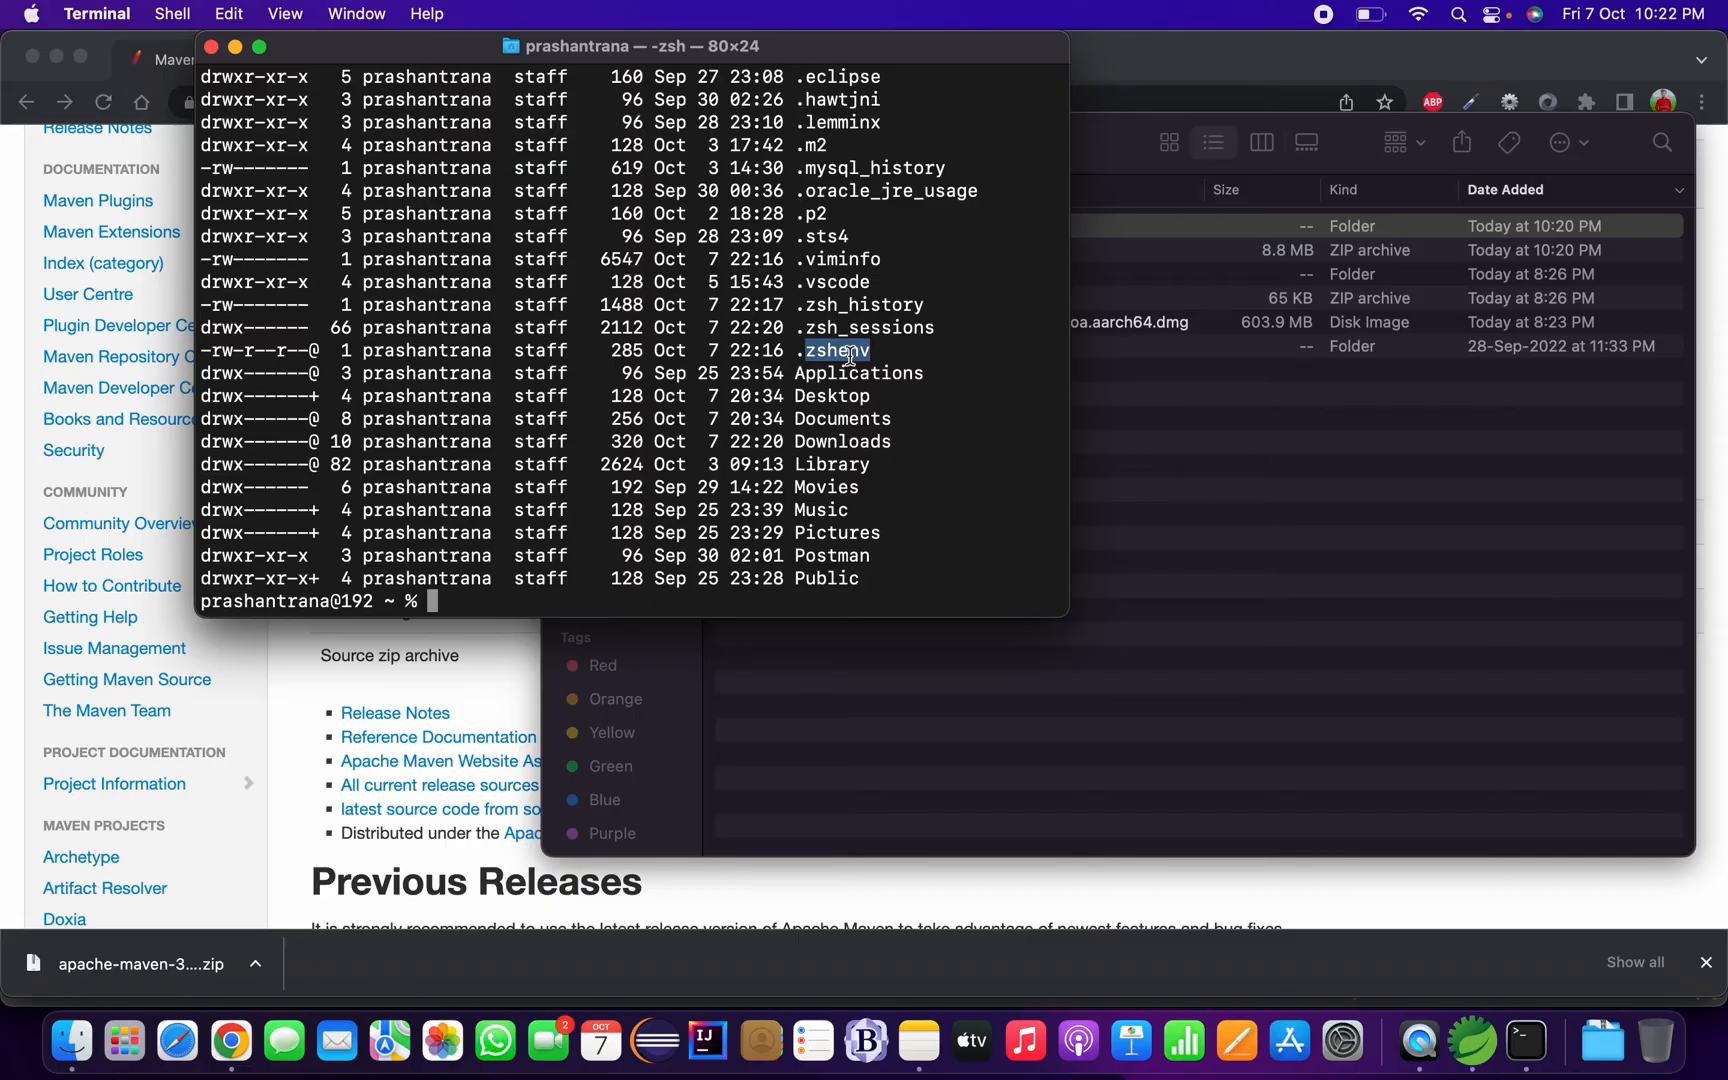
type("vi")
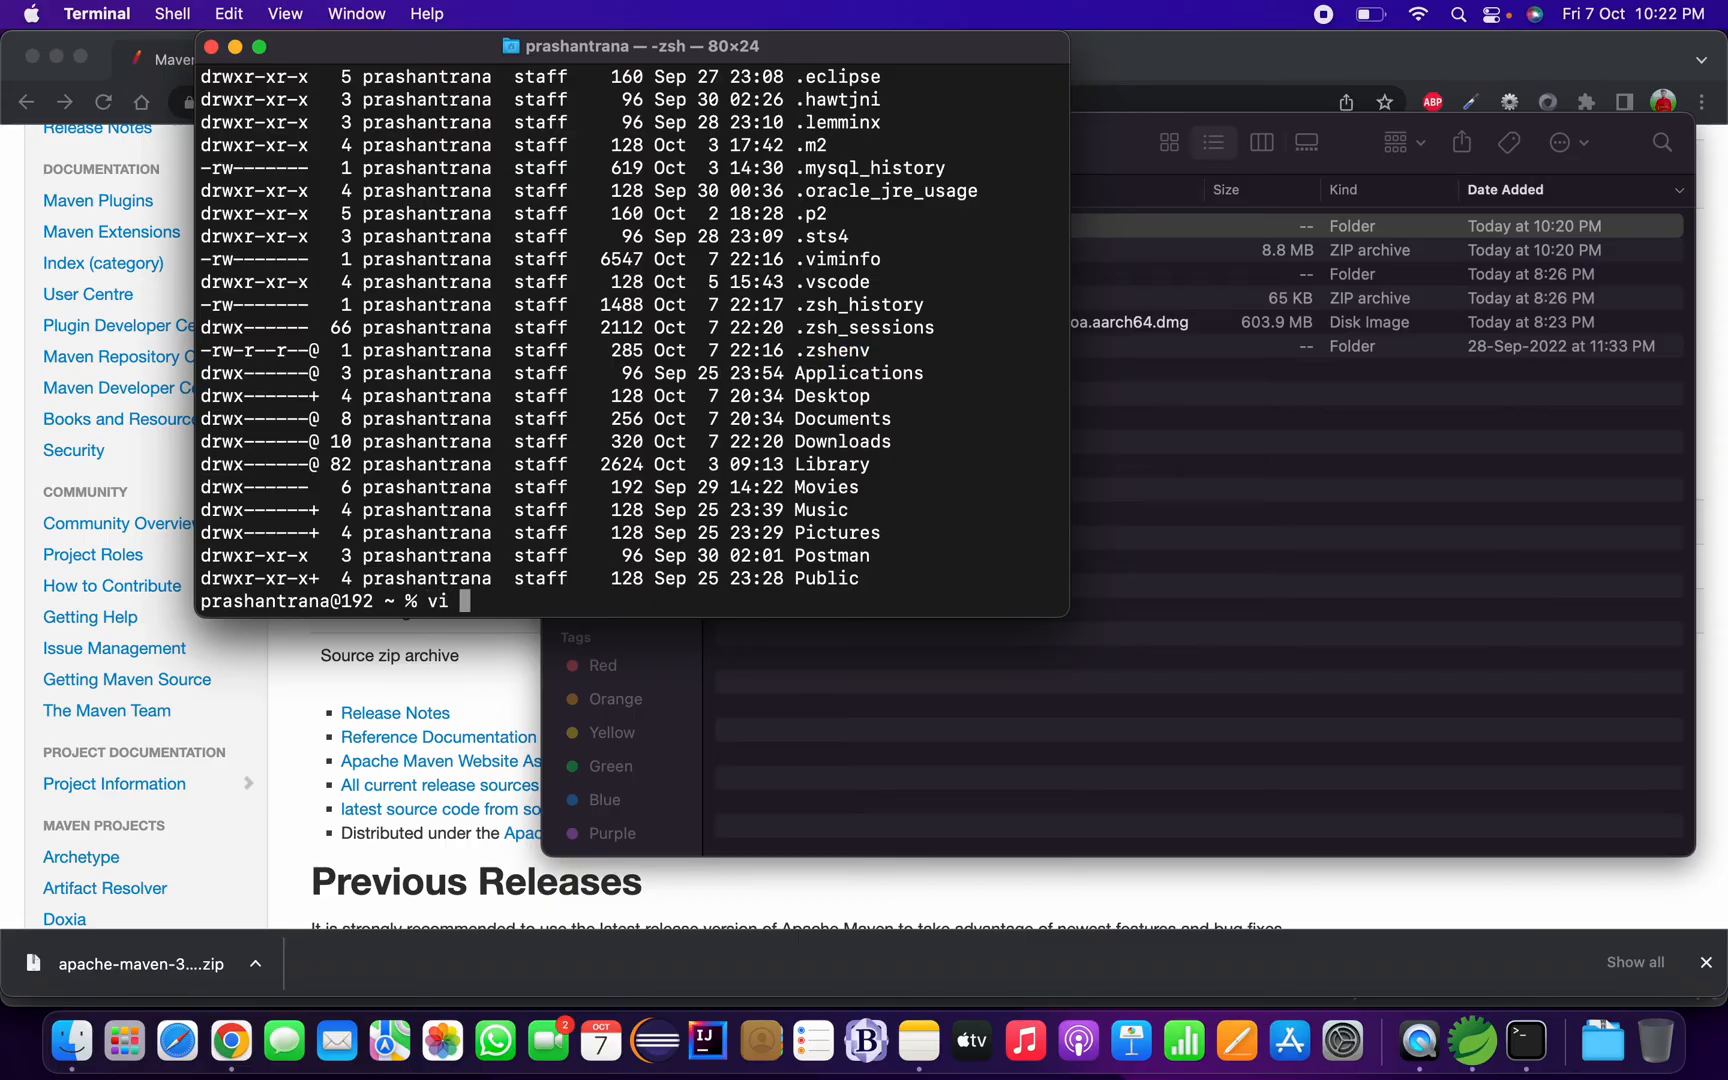
type(".zshenv")
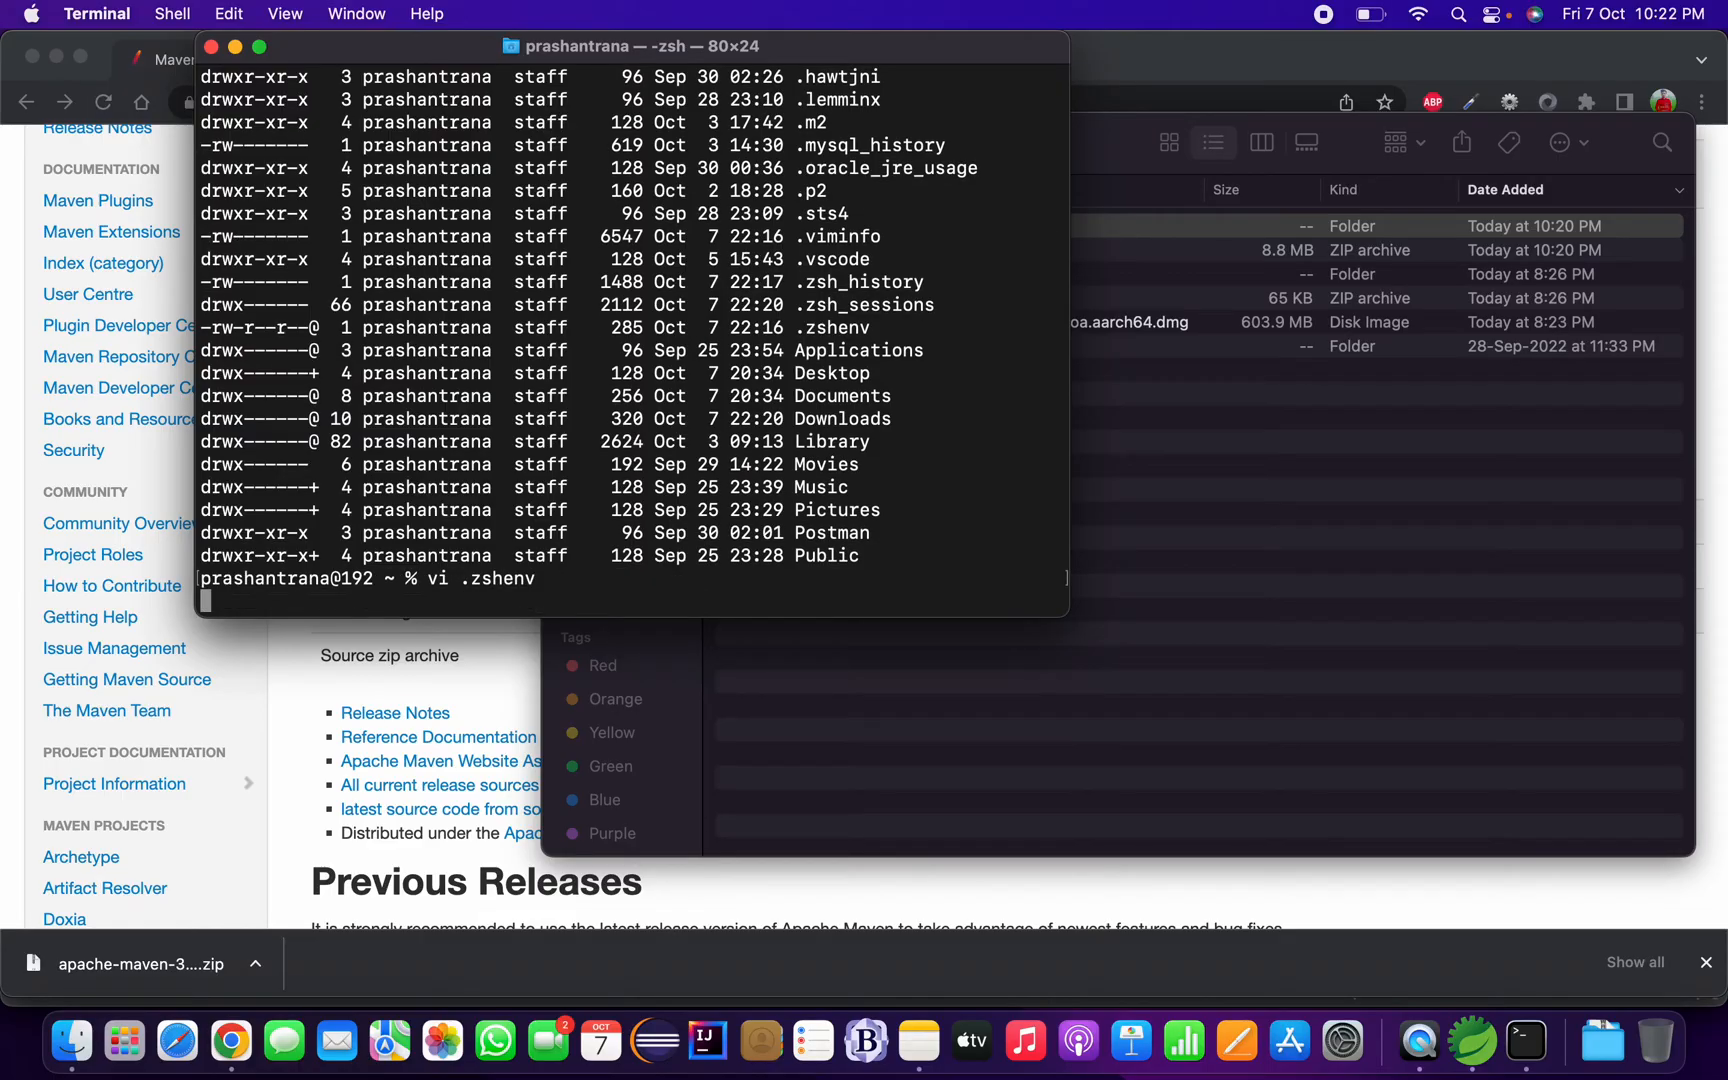
Open .zshenv in vi and highlight the M2_HOME and PATH export lines.
key("Return")
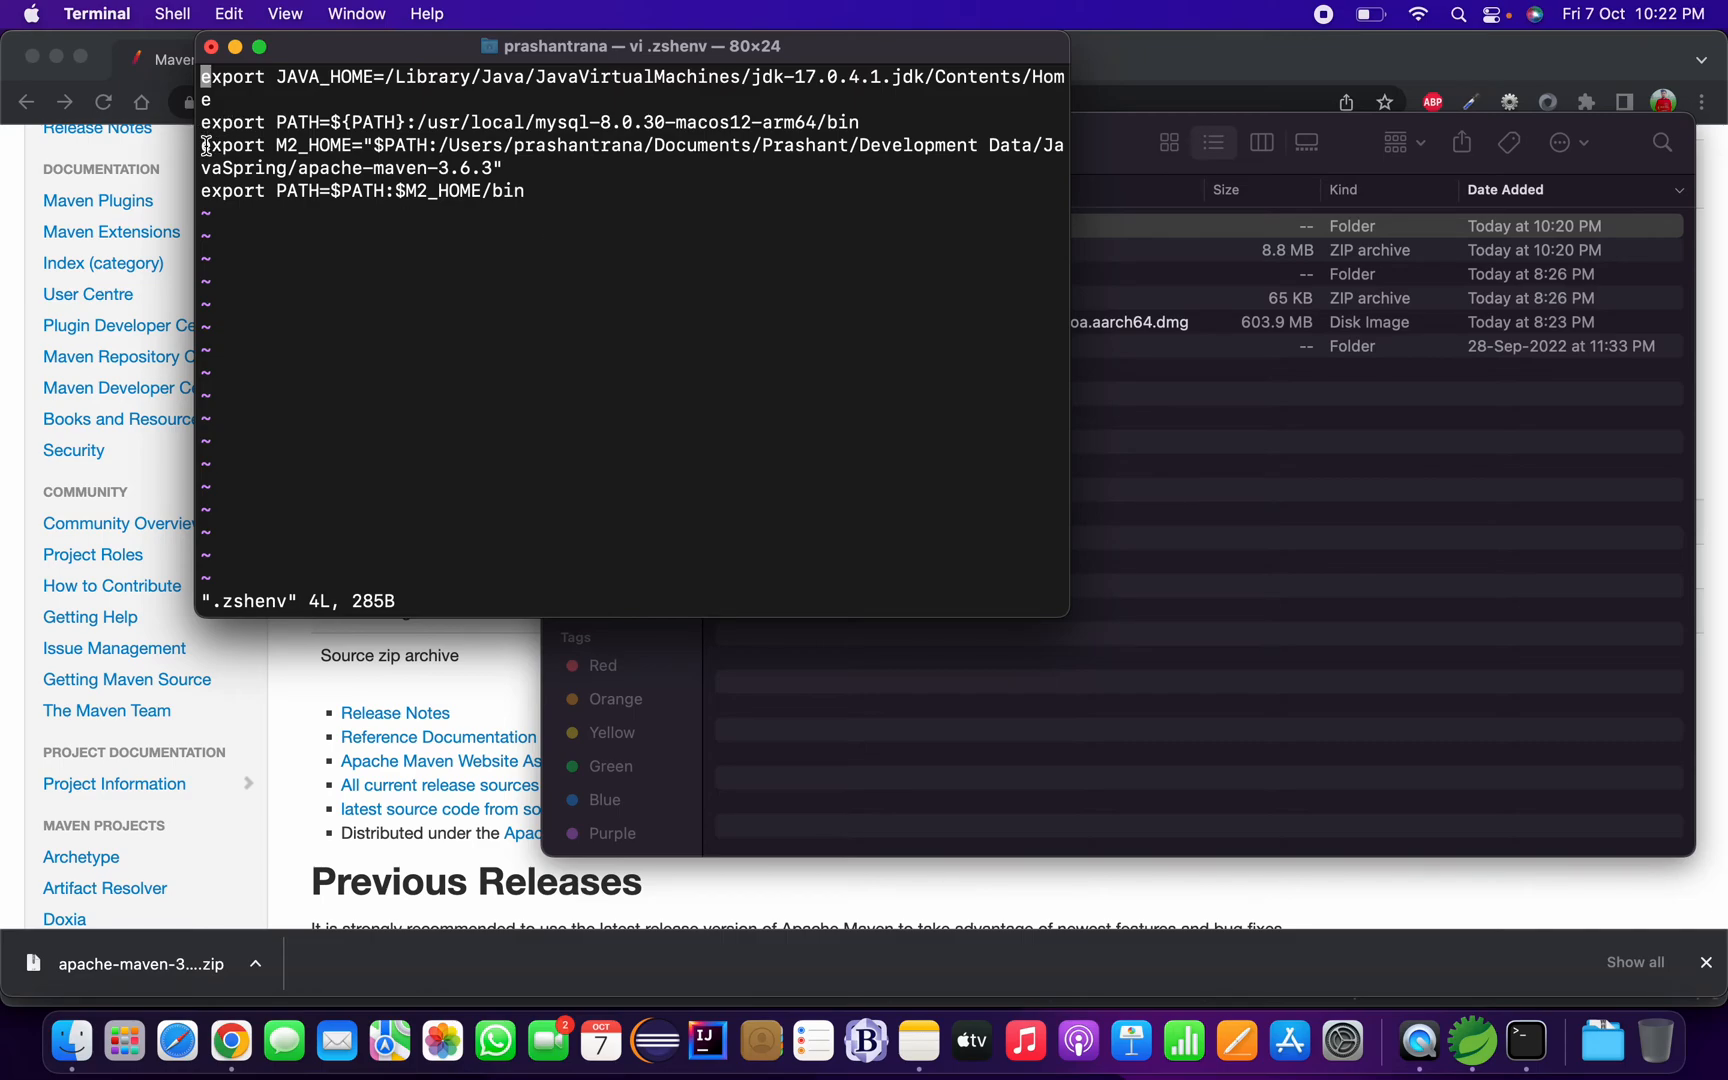
mouse_move(207, 152)
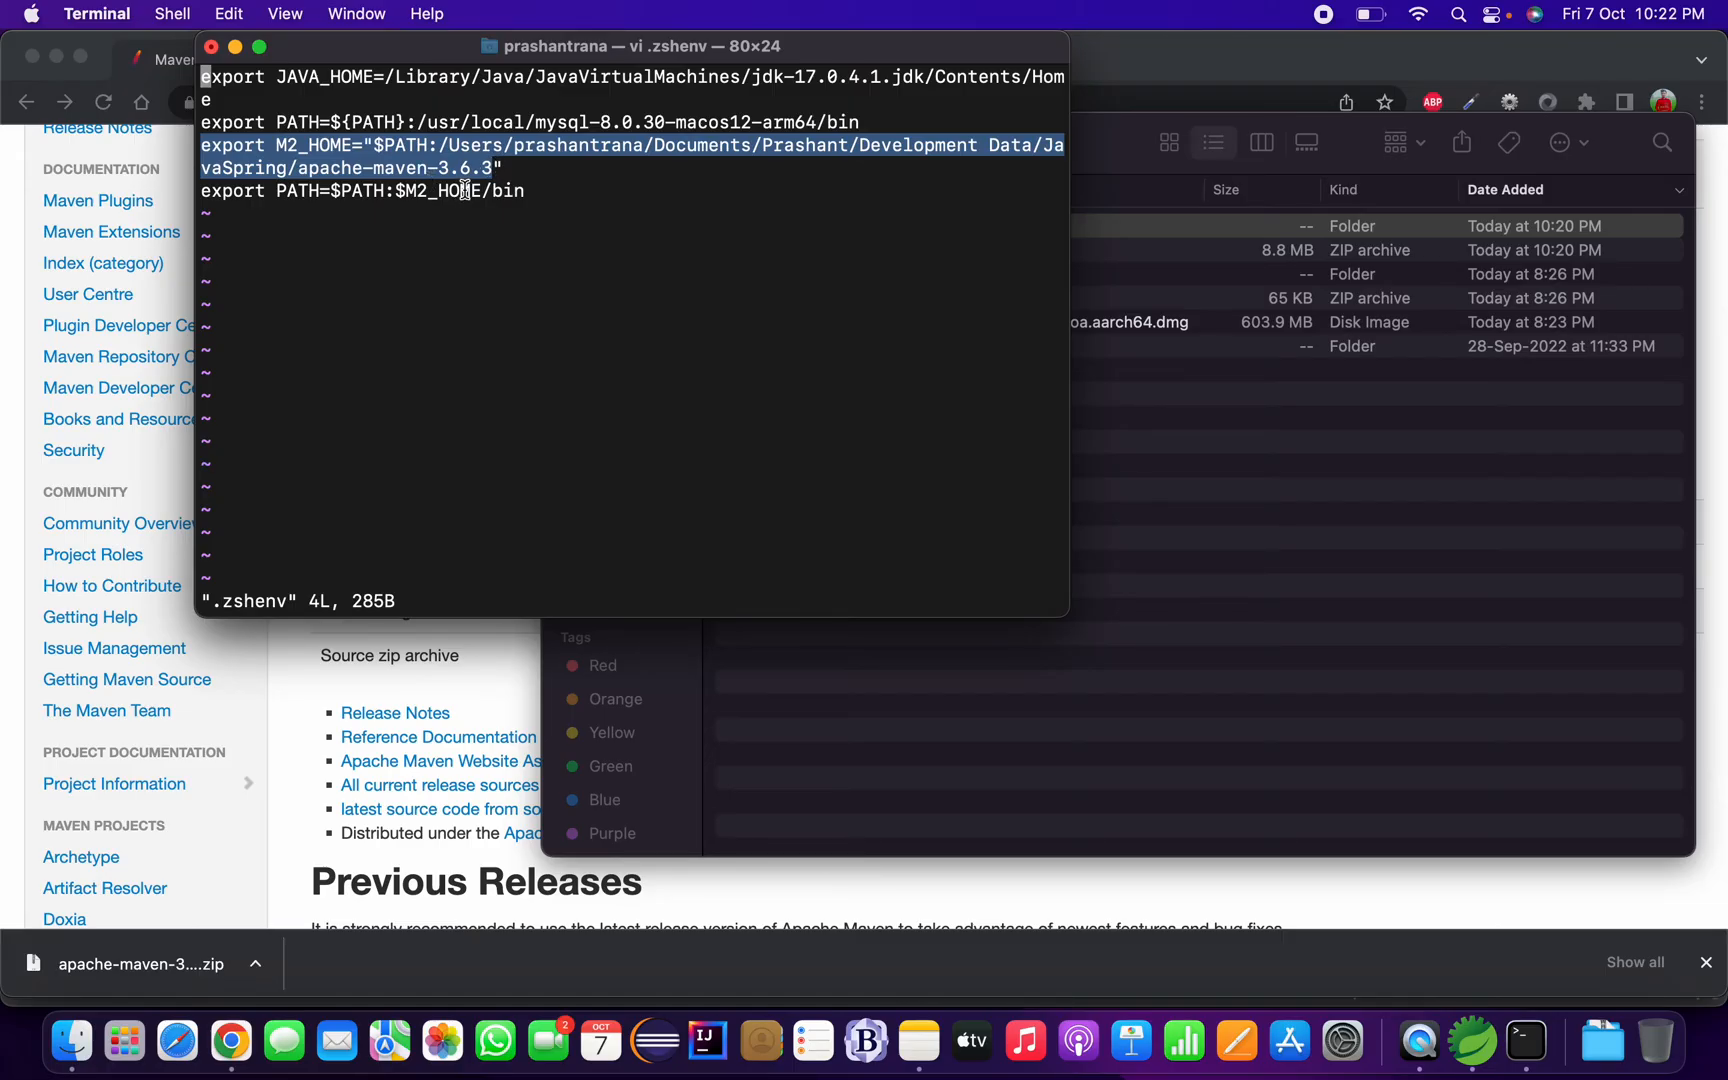
mouse_move(551, 171)
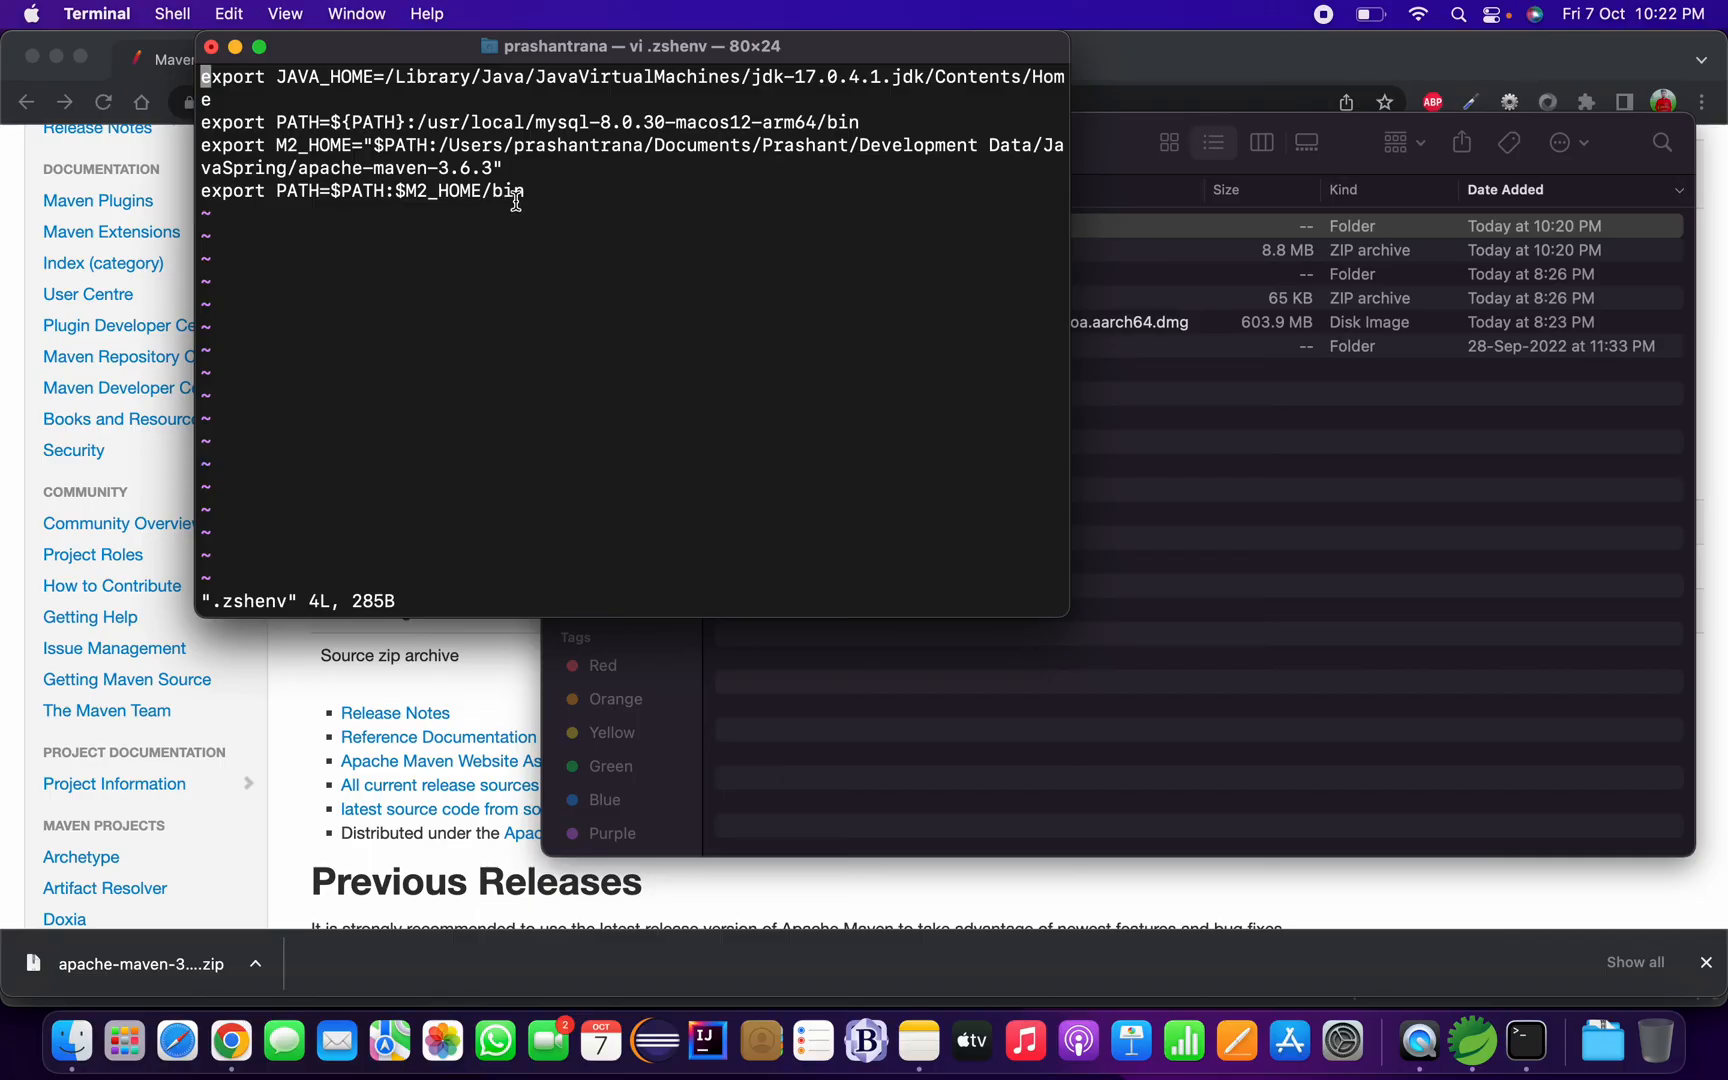
left_click_drag(526, 191, 526, 326)
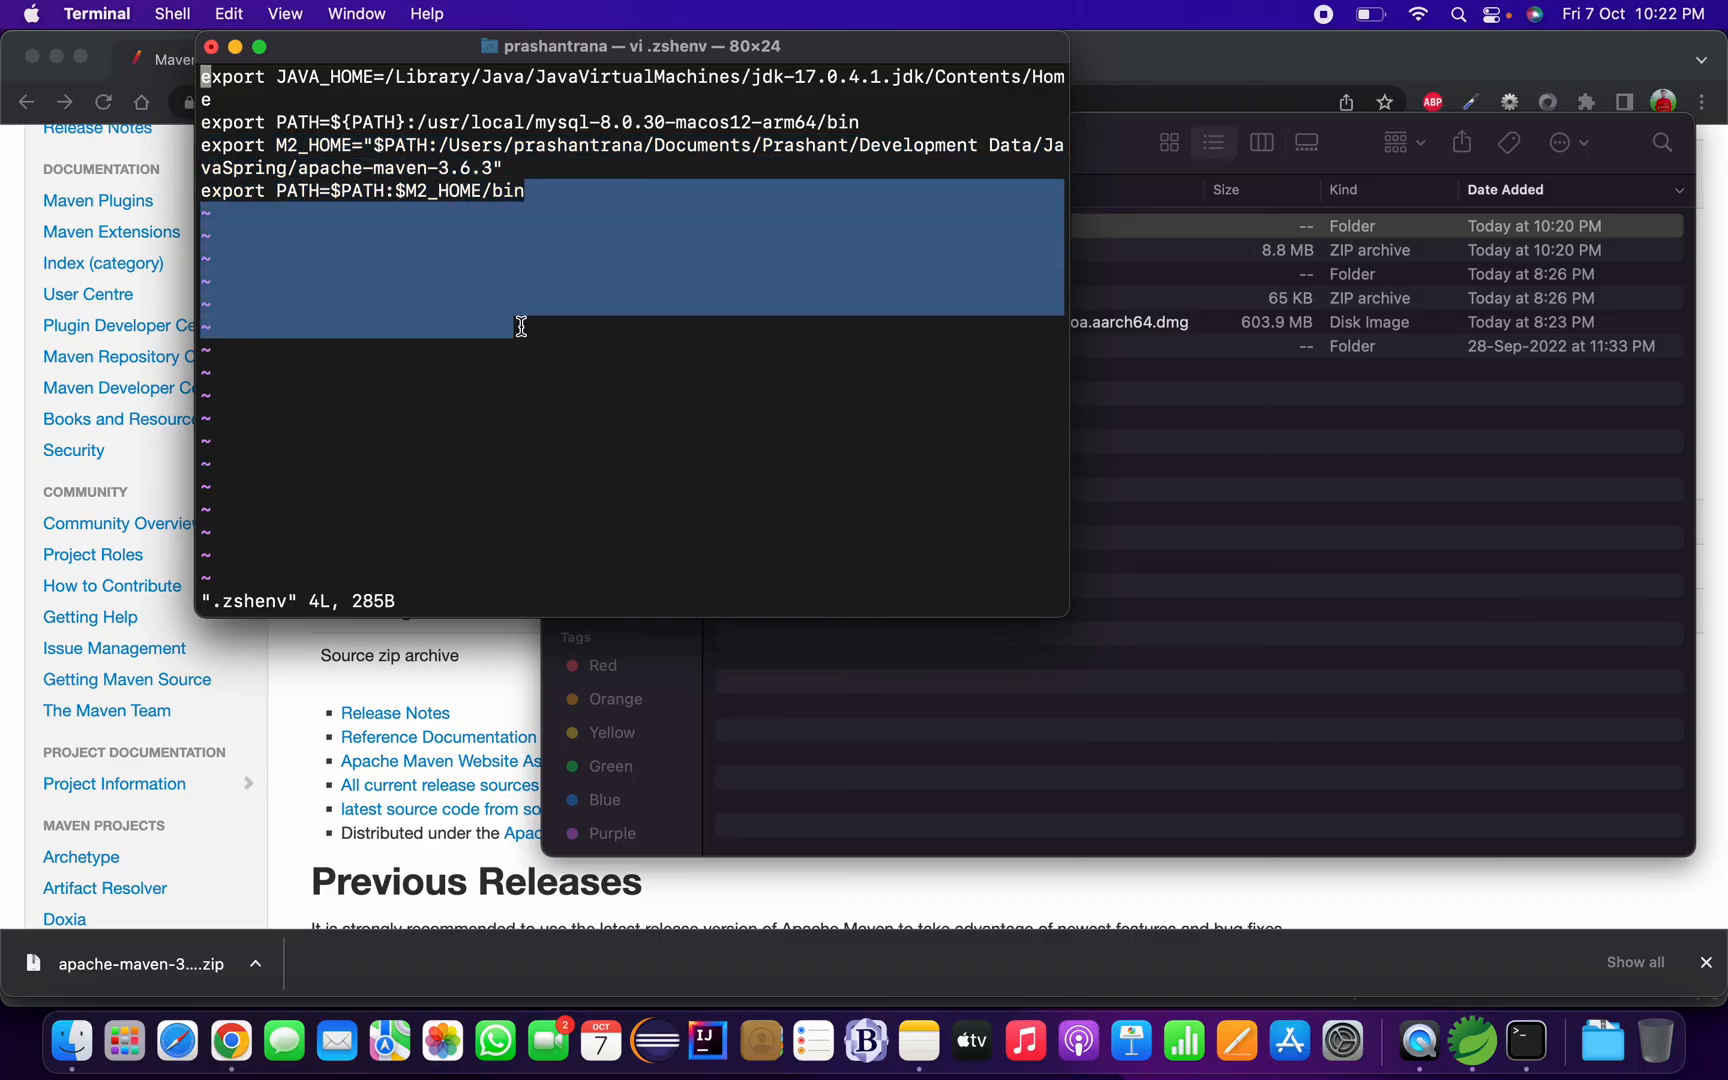